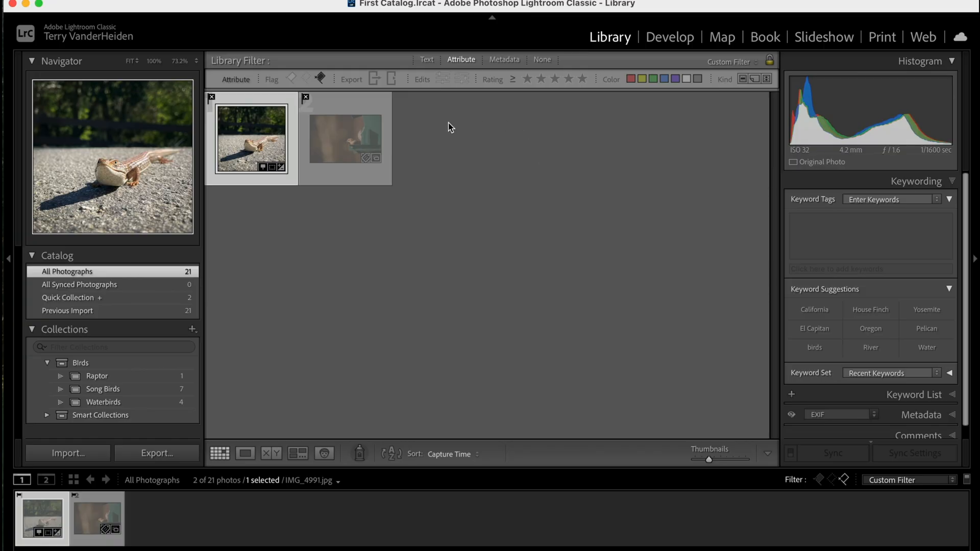
Step: Delete the two rejected photos, show Unflagged Photos Only, then clear the flag filter to show all 21 photos
left_click(345, 138)
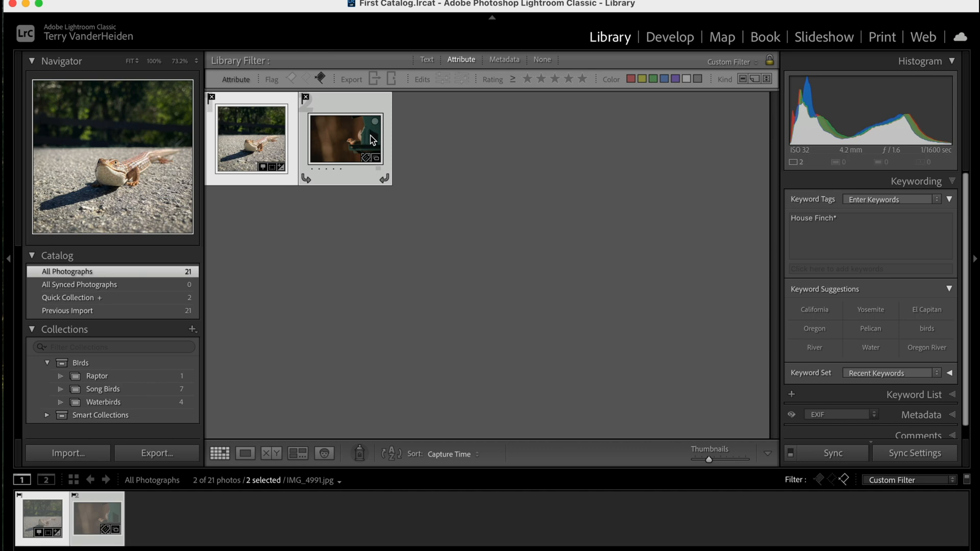
key("delete")
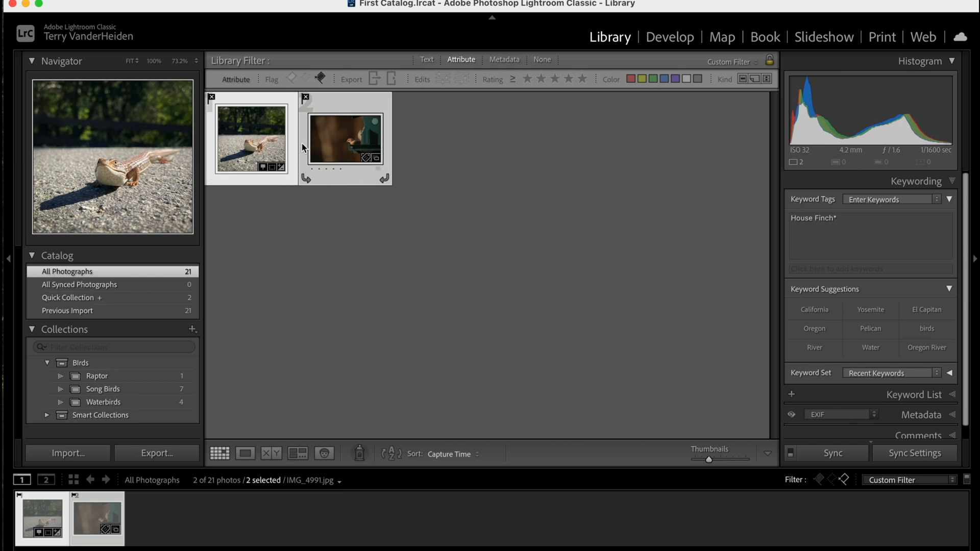
mouse_move(160, 277)
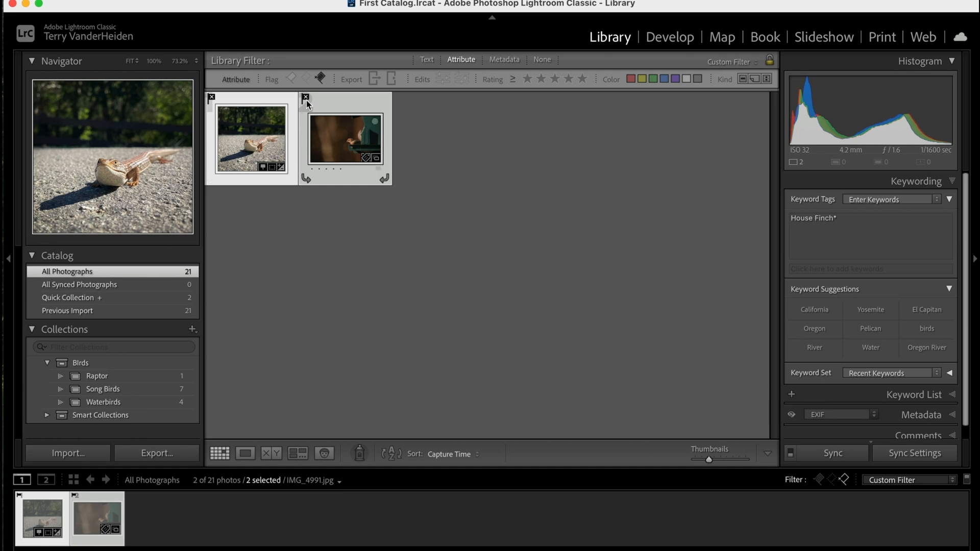
left_click(306, 78)
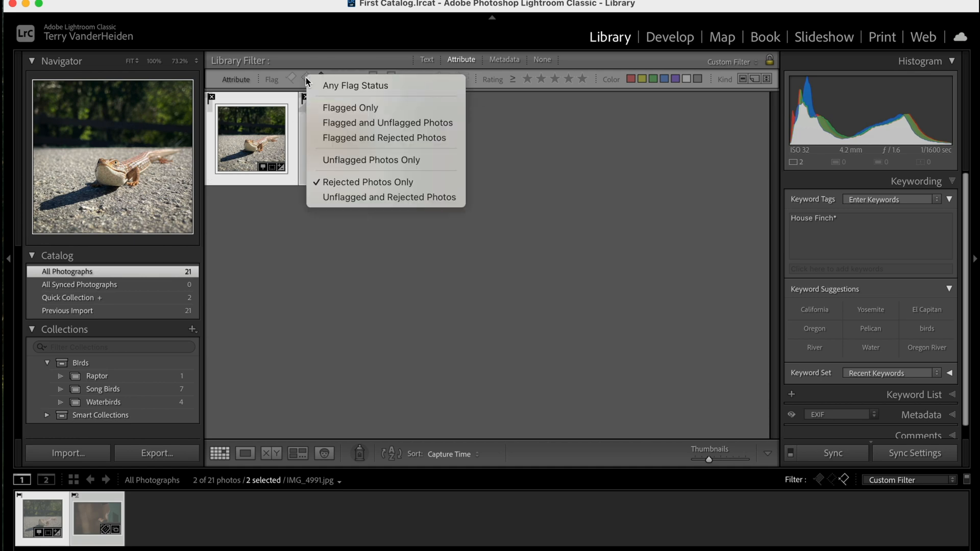
mouse_move(369, 182)
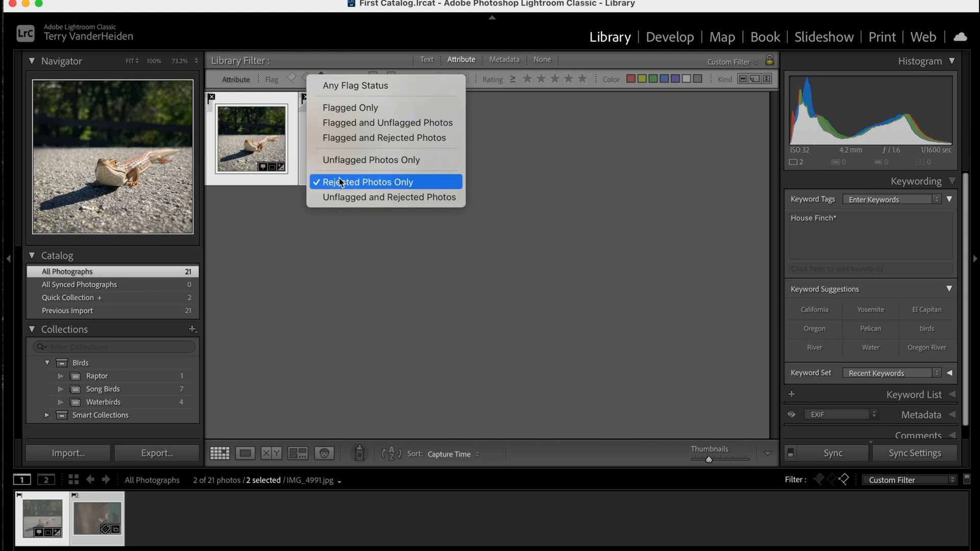
mouse_move(342, 186)
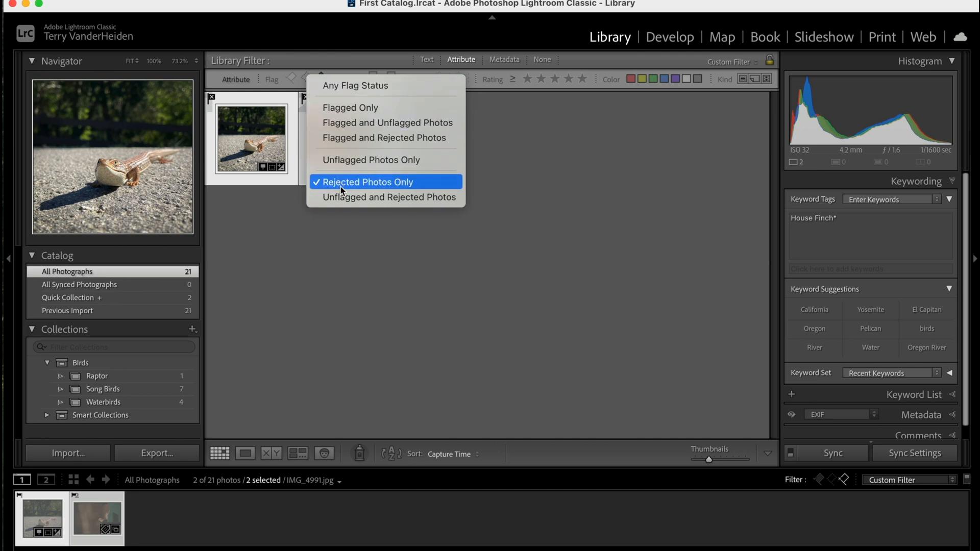
mouse_move(370, 159)
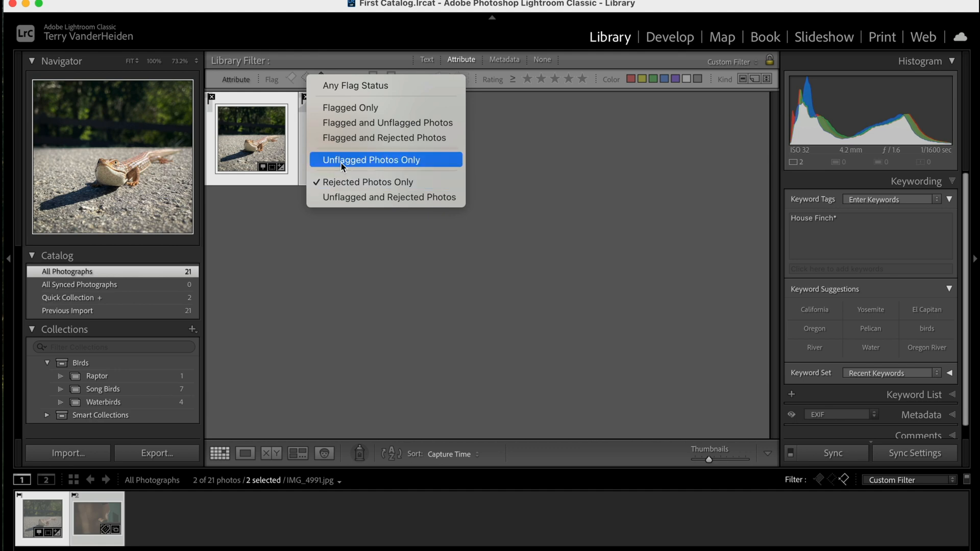
left_click(371, 160)
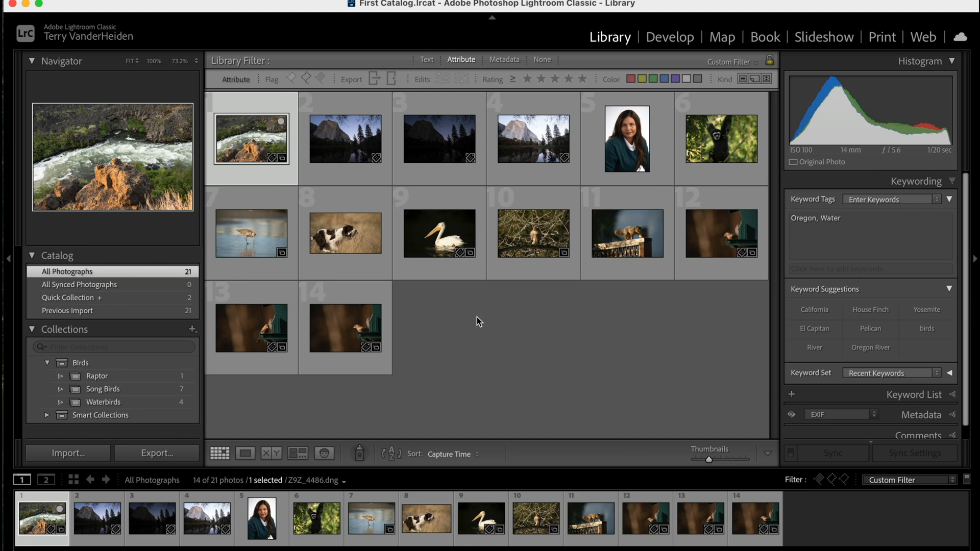
mouse_move(372, 181)
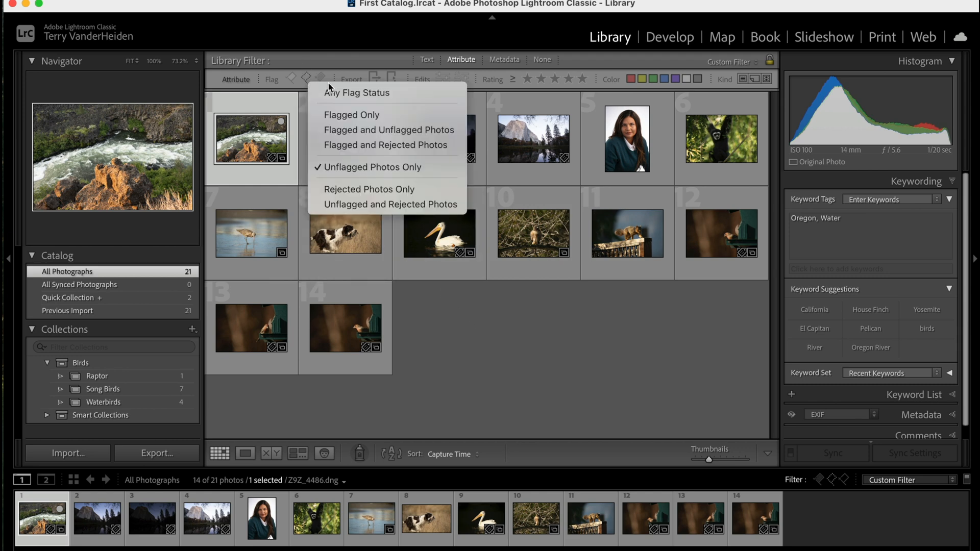
left_click(357, 93)
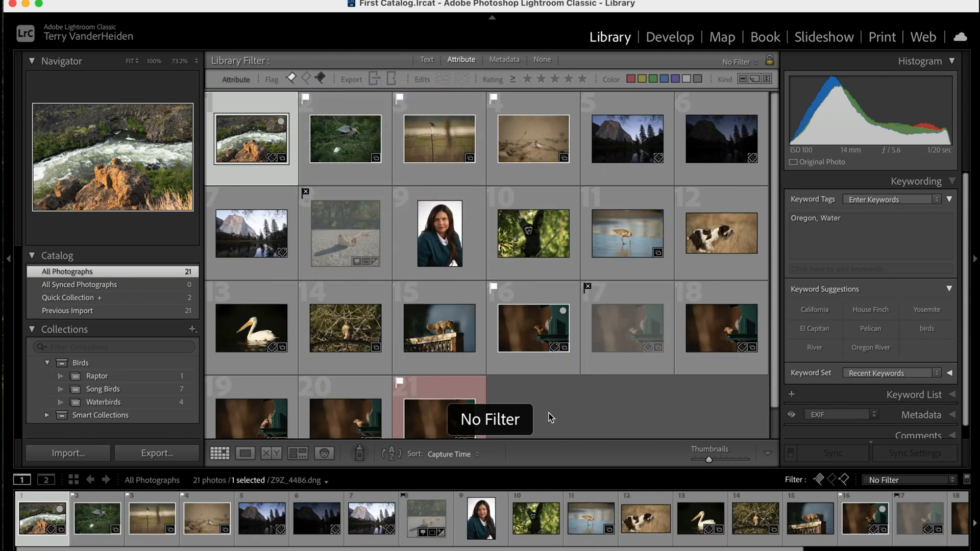
left_click(344, 139)
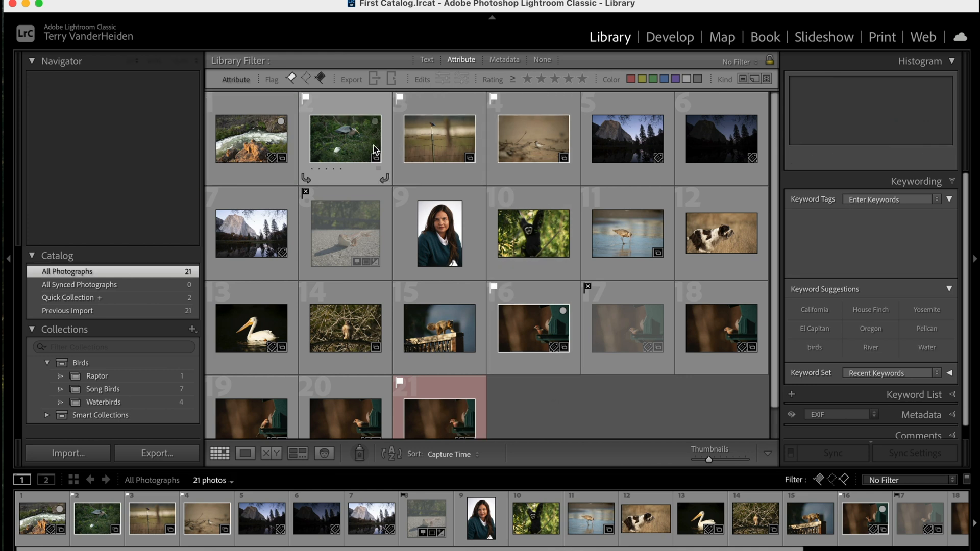
mouse_move(330, 155)
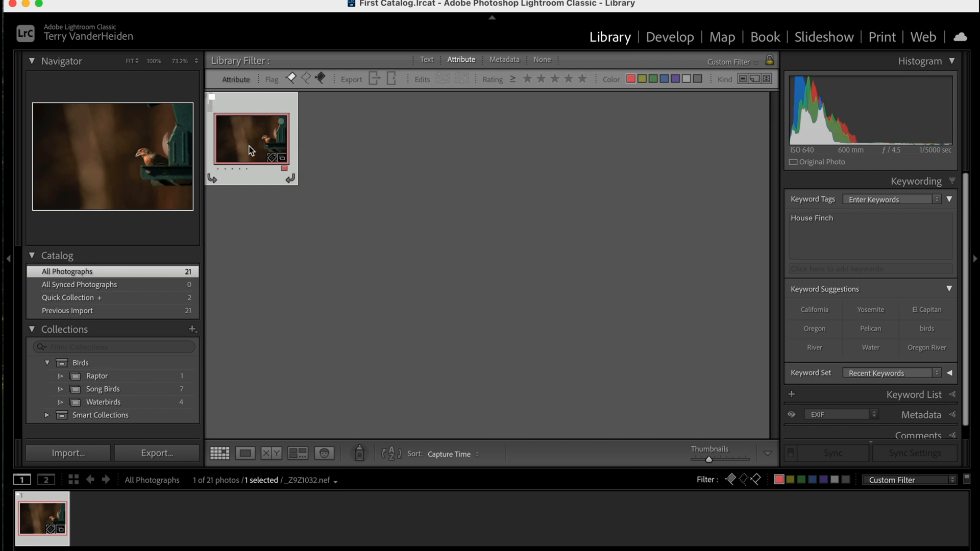
mouse_move(457, 109)
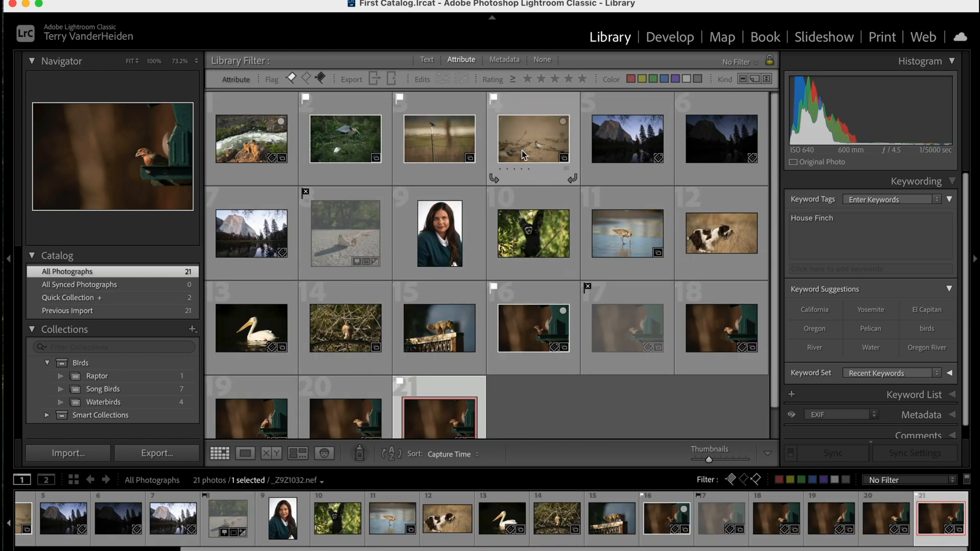
mouse_move(532, 139)
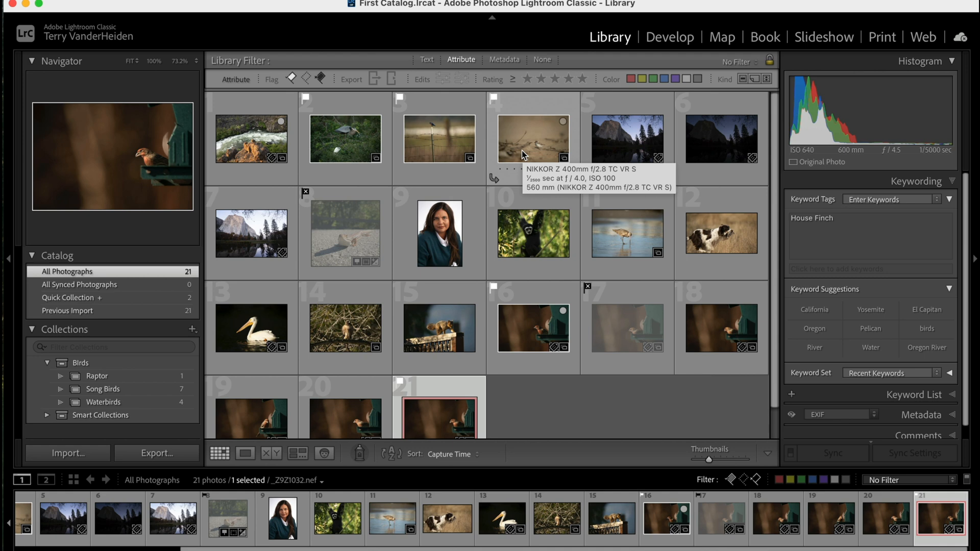
mouse_move(619, 316)
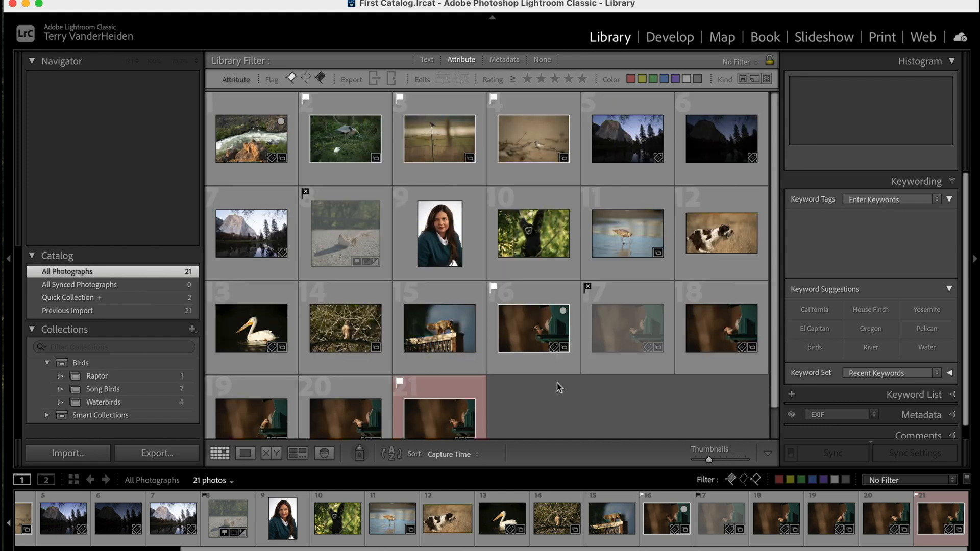
mouse_move(575, 370)
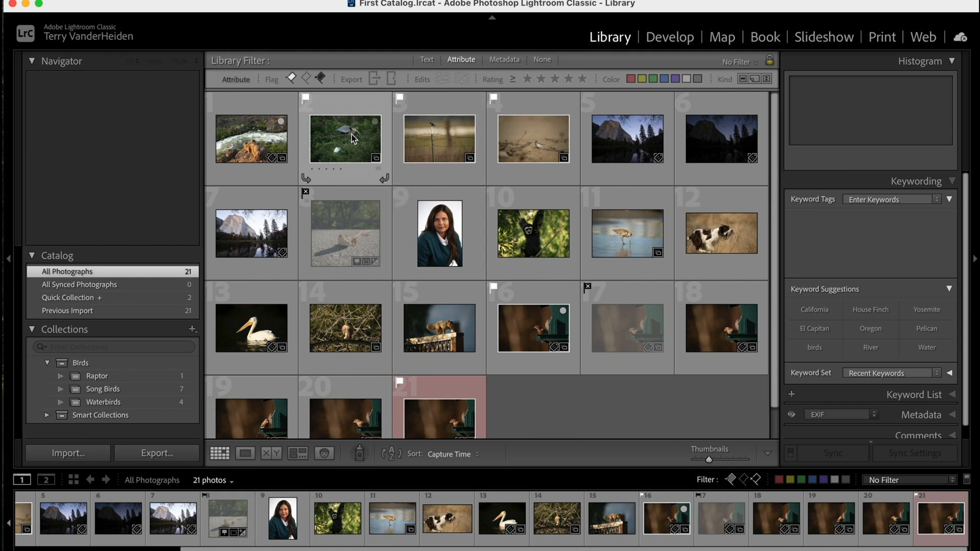
mouse_move(349, 136)
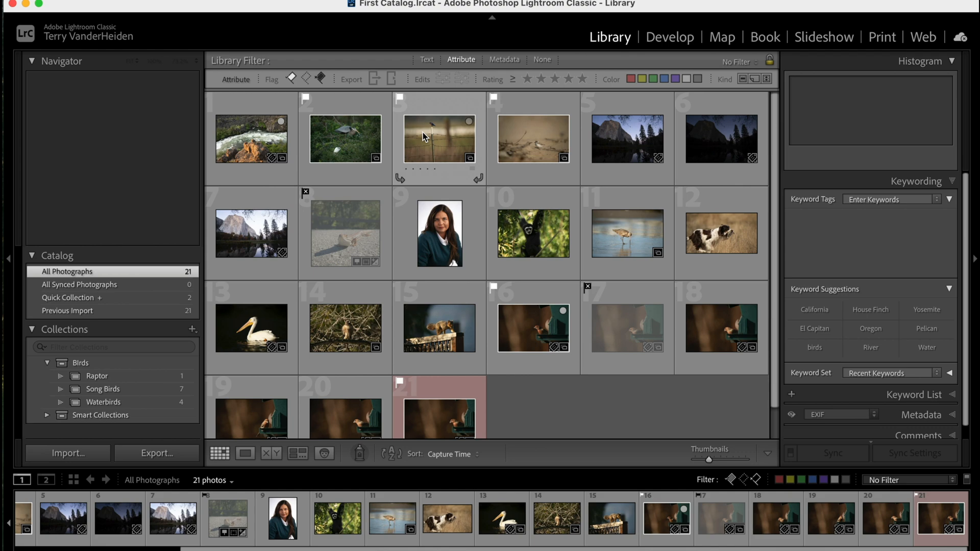
Step: View the bluebird photo in Loupe view and bring up its Edit In options for Photoshop 2025
double_click(439, 138)
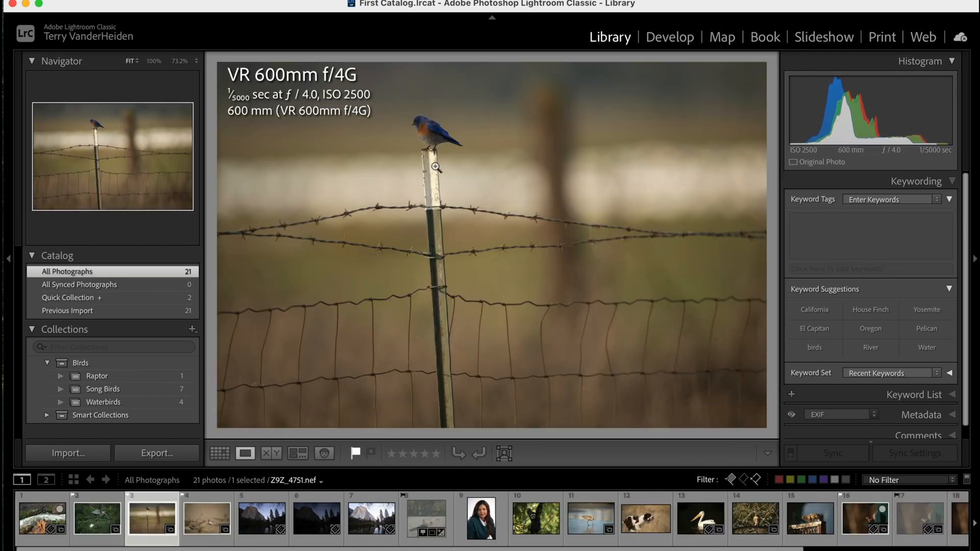
right_click(438, 165)
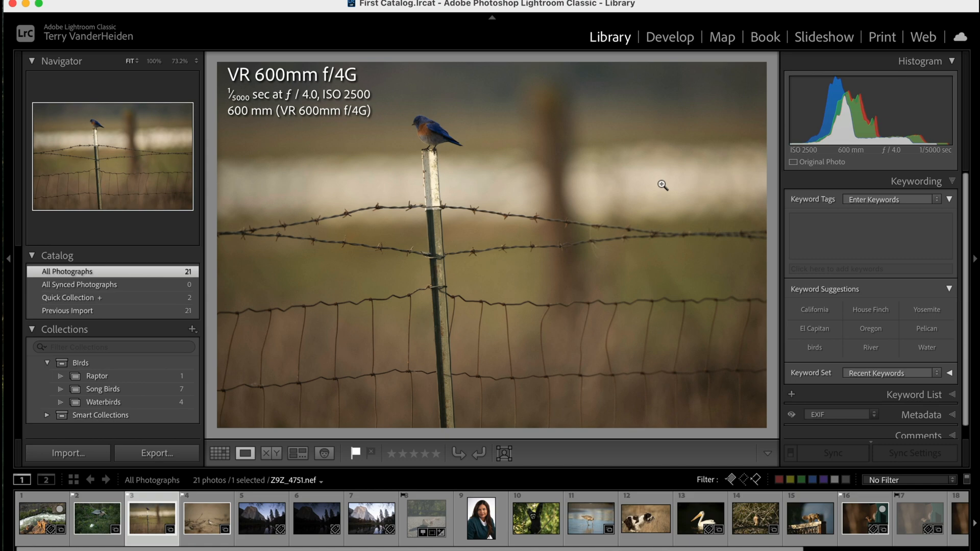
mouse_move(663, 188)
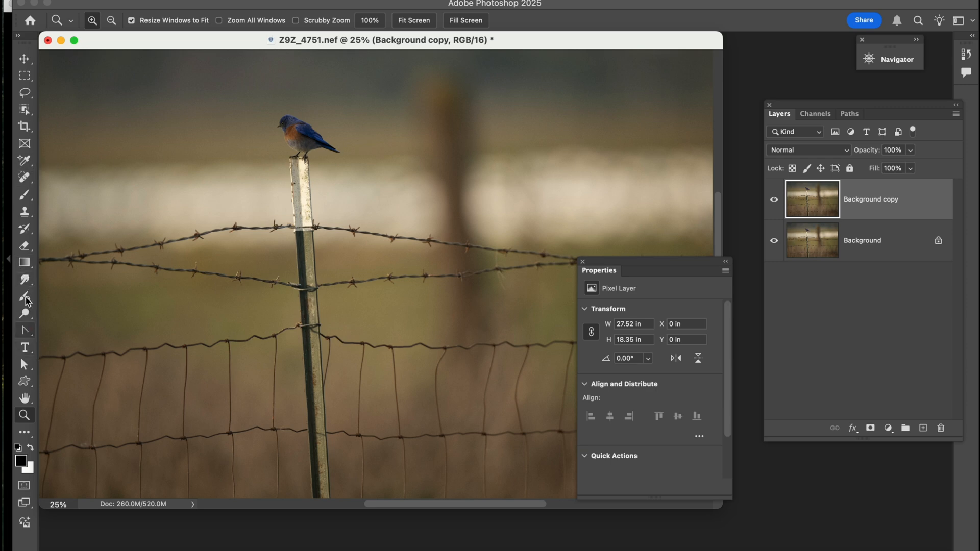
Step: Brush a broad black stroke across the bluebird photo, then close and save it back to the catalog
left_click(25, 194)
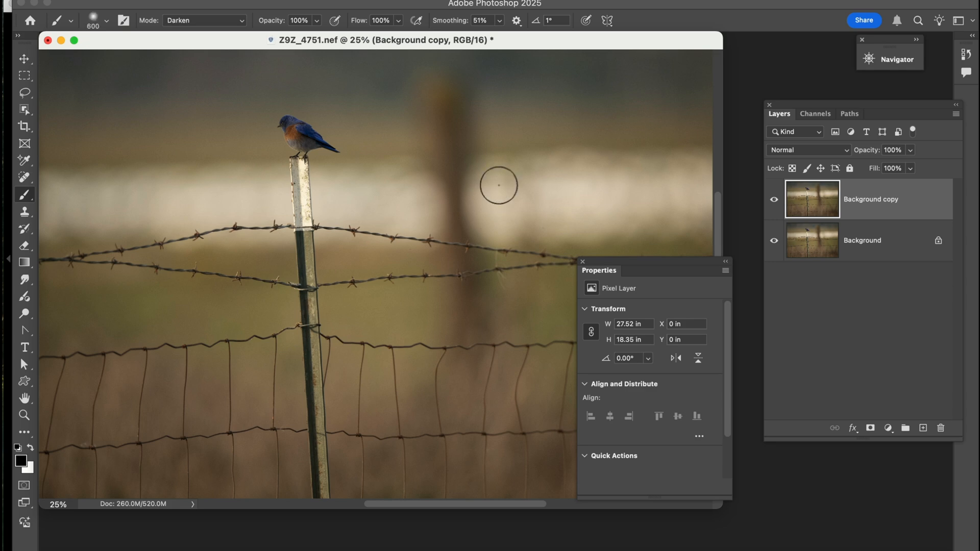
left_click_drag(498, 185, 235, 368)
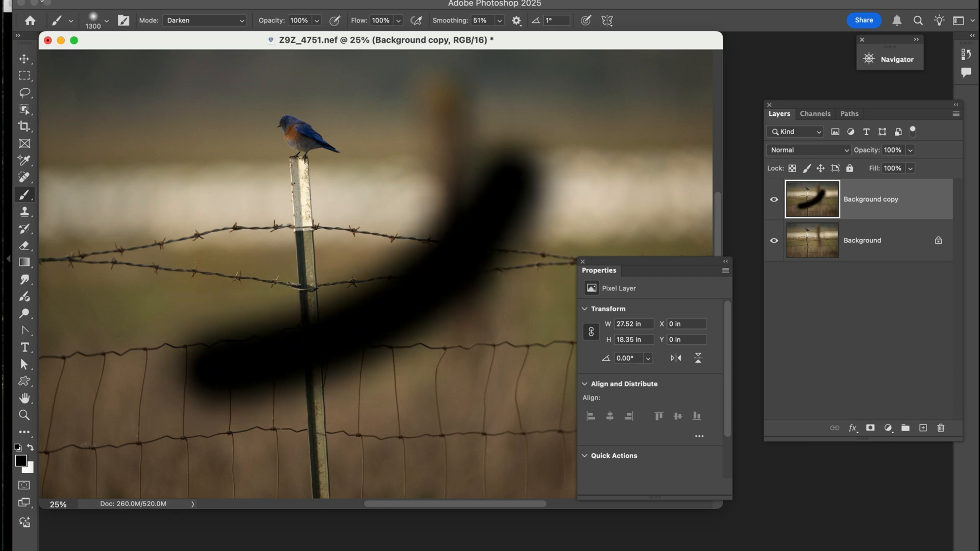
left_click(47, 40)
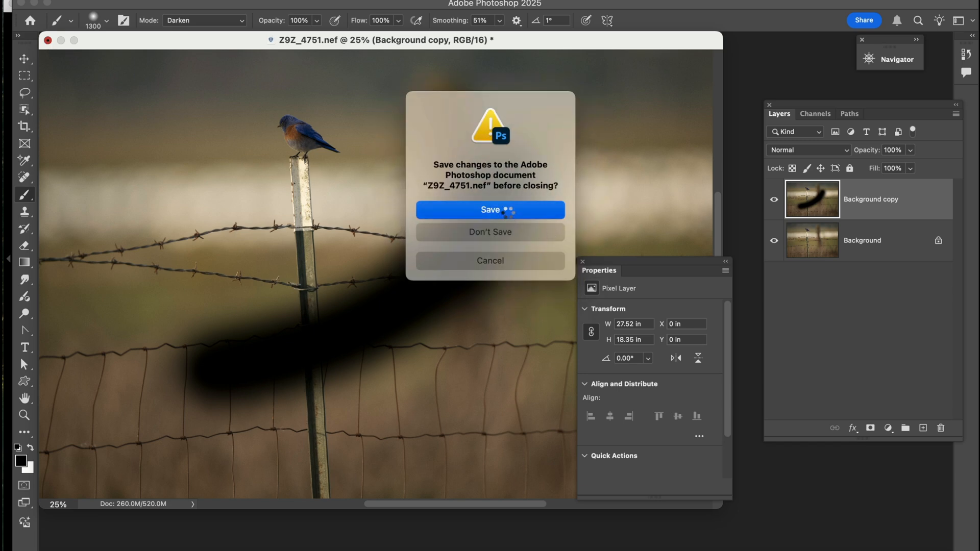
left_click(490, 209)
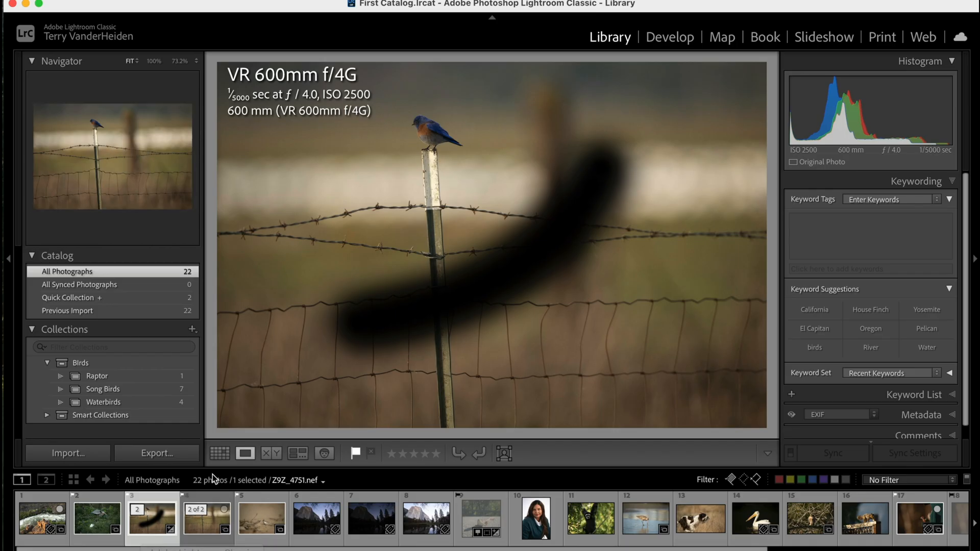
Step: Return to the grid, check the bluebird PSD copy, then bring up Edit In options for the hawk-on-branch photo
left_click(219, 454)
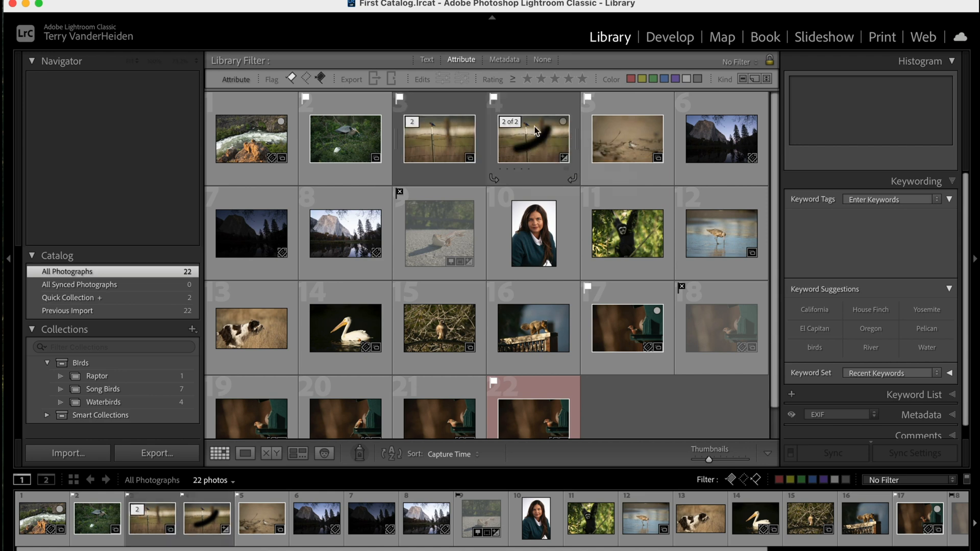
left_click(438, 139)
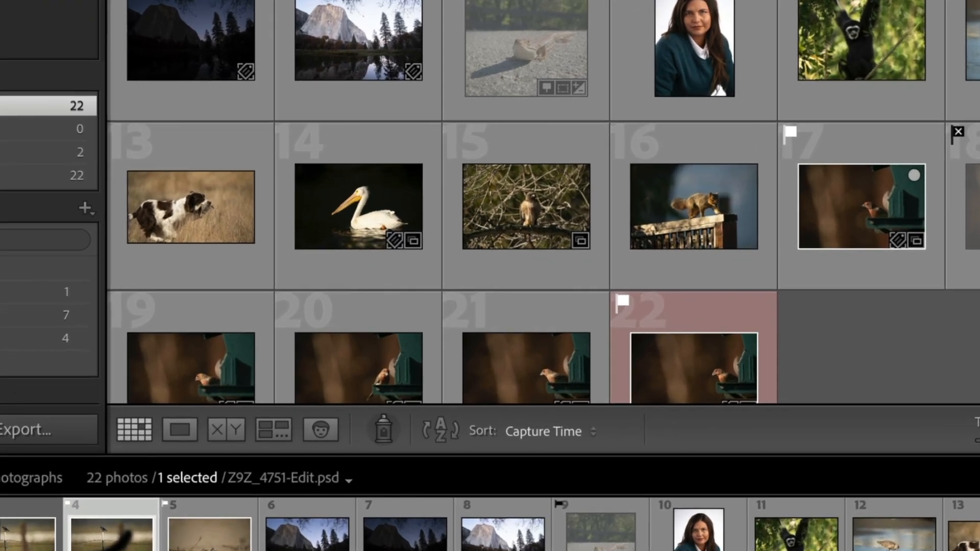
mouse_move(338, 497)
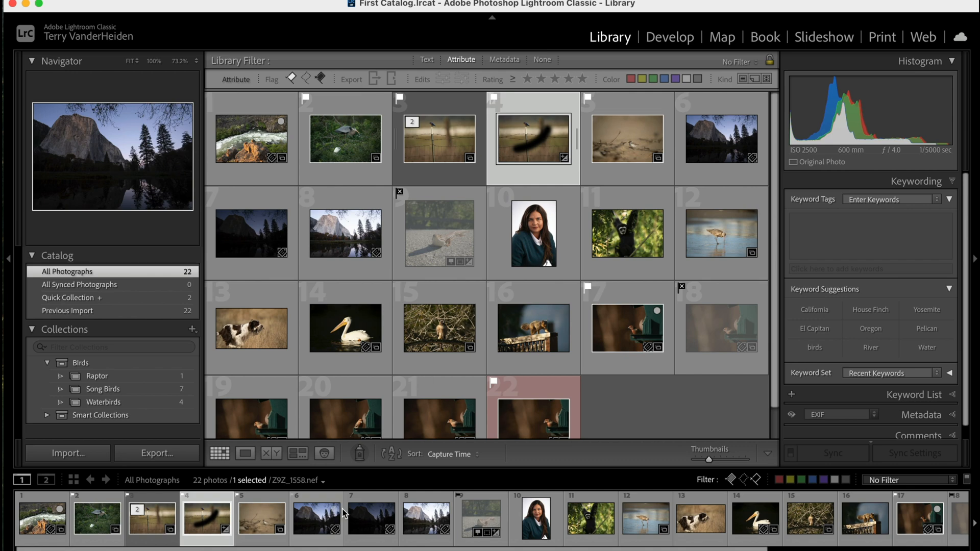
left_click(439, 328)
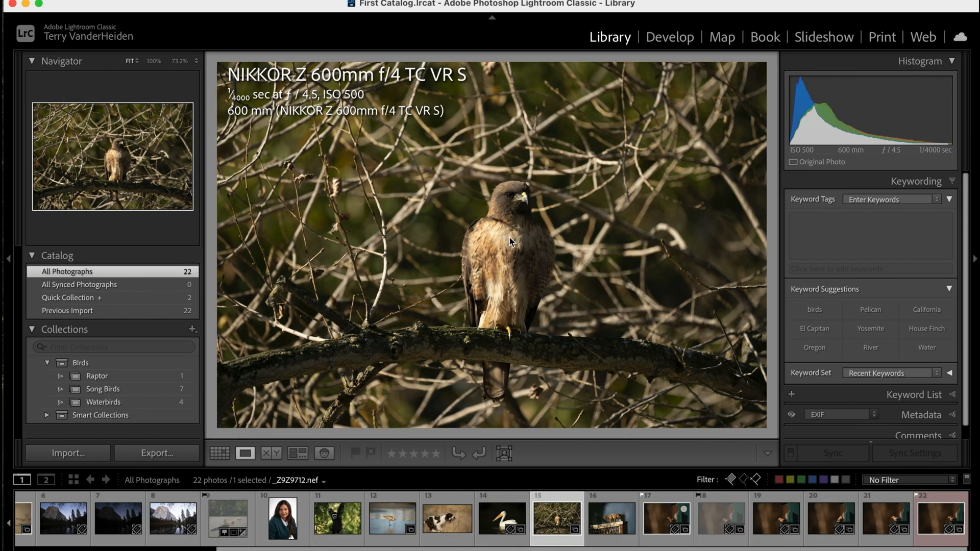
right_click(509, 242)
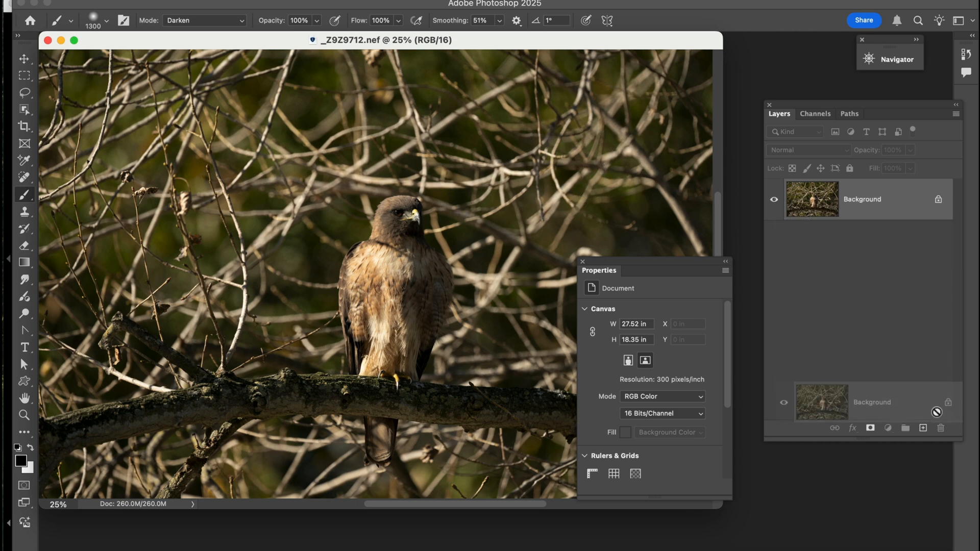
Step: Duplicate the background layer (Cmd+J) and add a Levels adjustment, dragging the white slider left to brighten highlights
key("cmd+j")
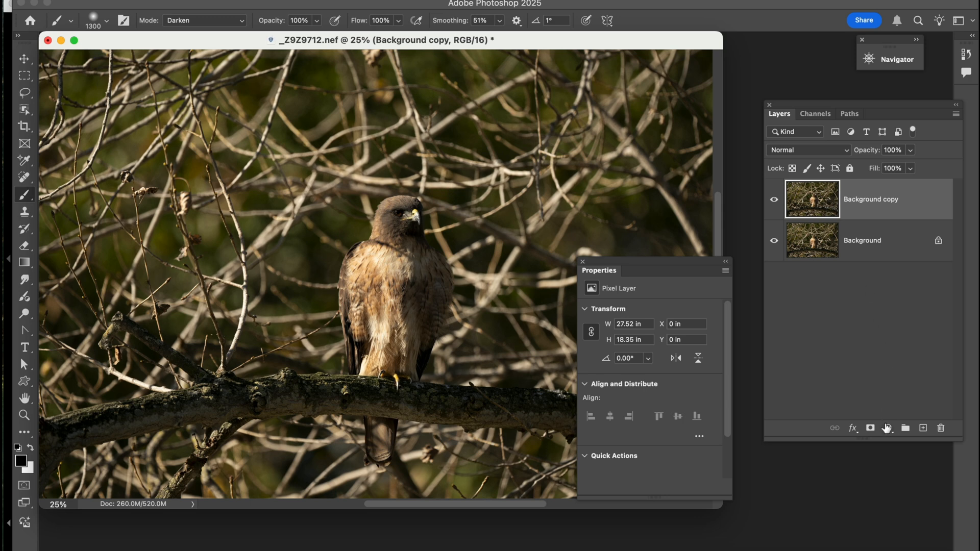
left_click(870, 428)
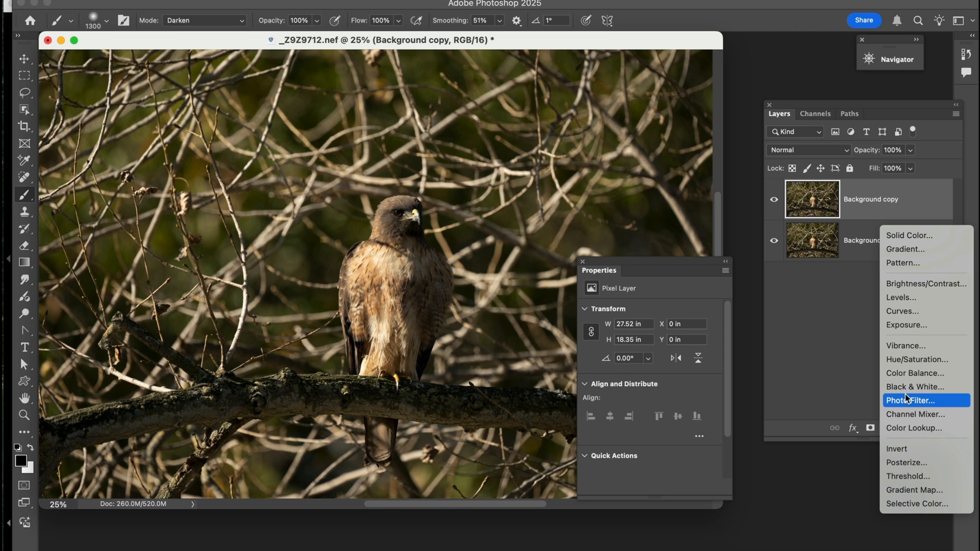
mouse_move(914, 373)
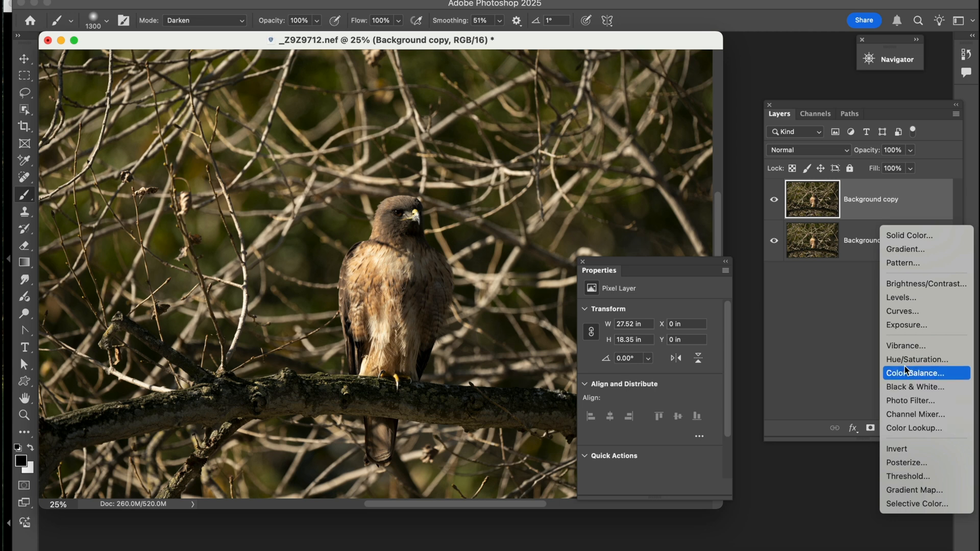
mouse_move(901, 297)
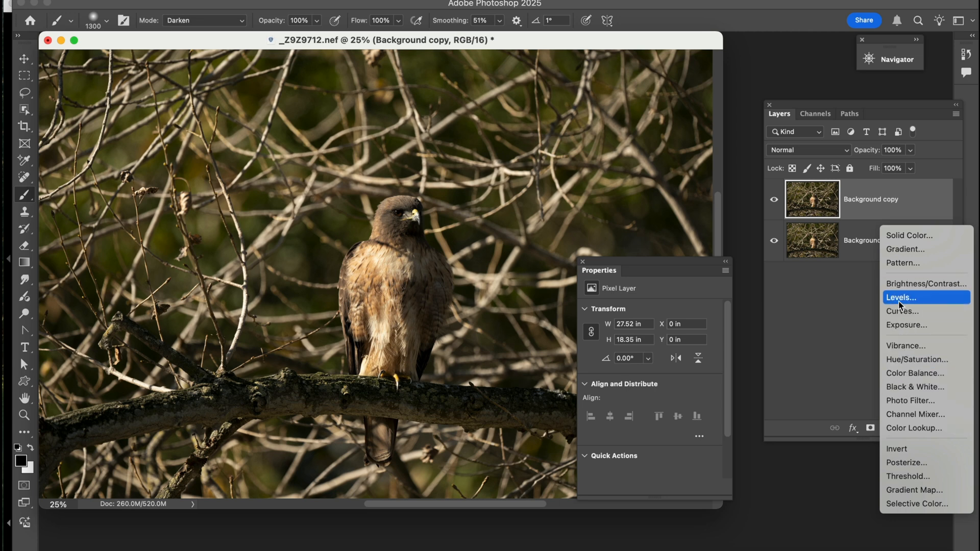
left_click(901, 297)
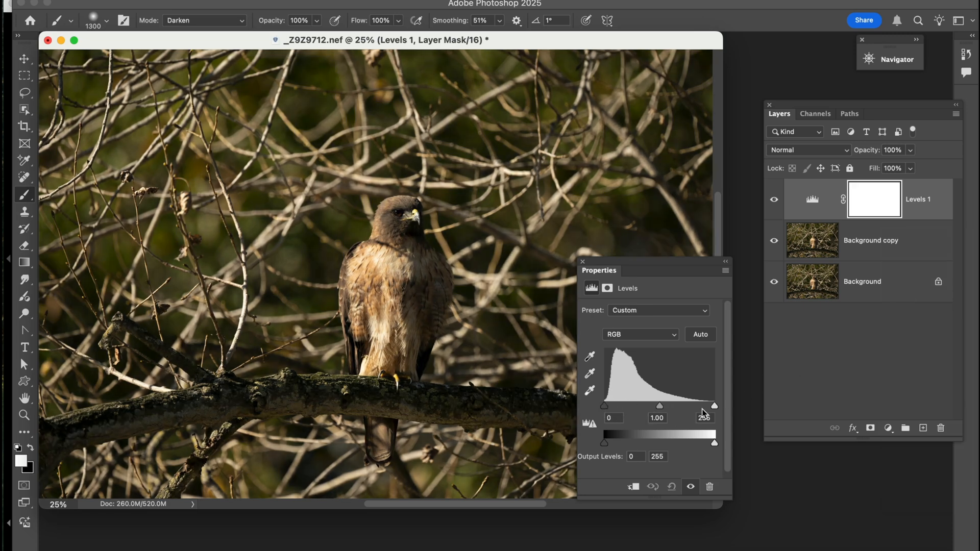
left_click_drag(713, 405, 663, 406)
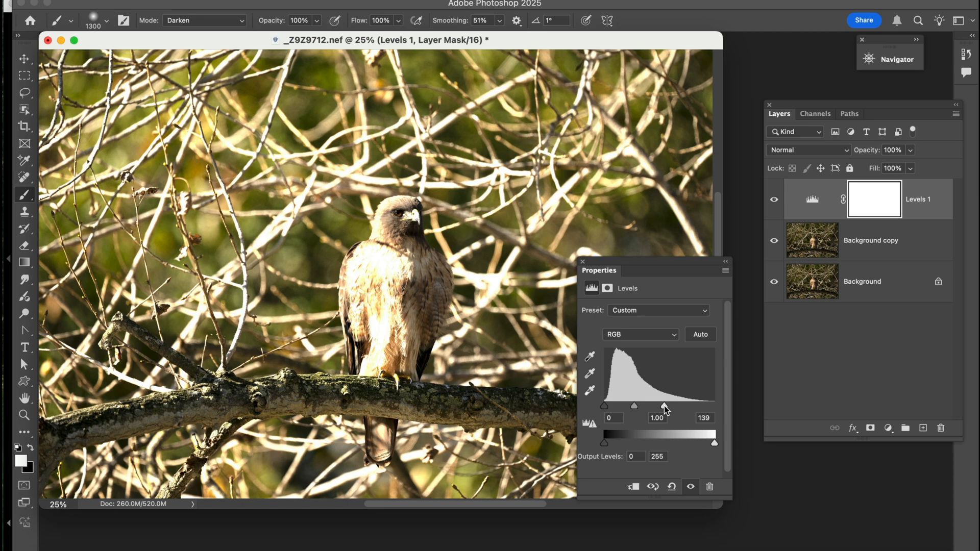
mouse_move(583, 265)
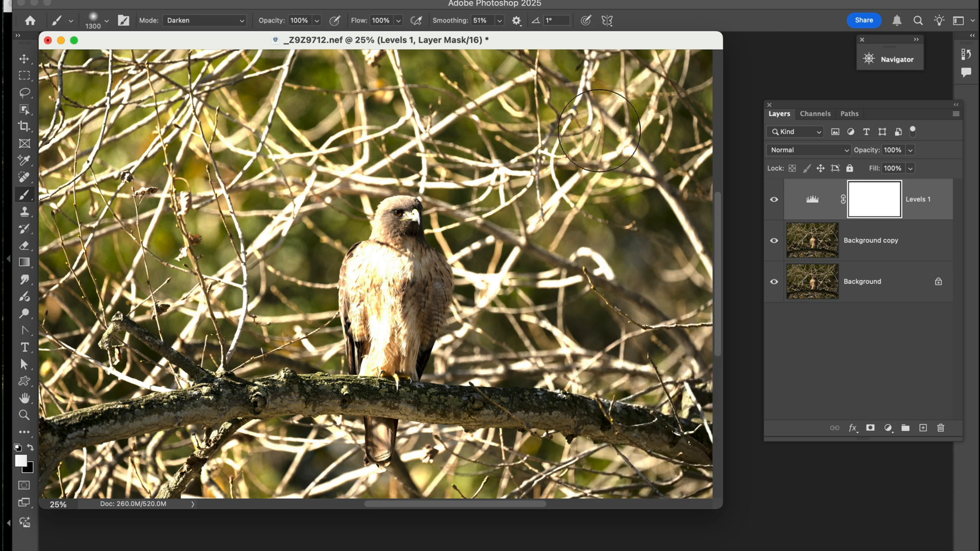
Step: Close the edited hawk document and save the changes back into Lightroom
left_click(222, 4)
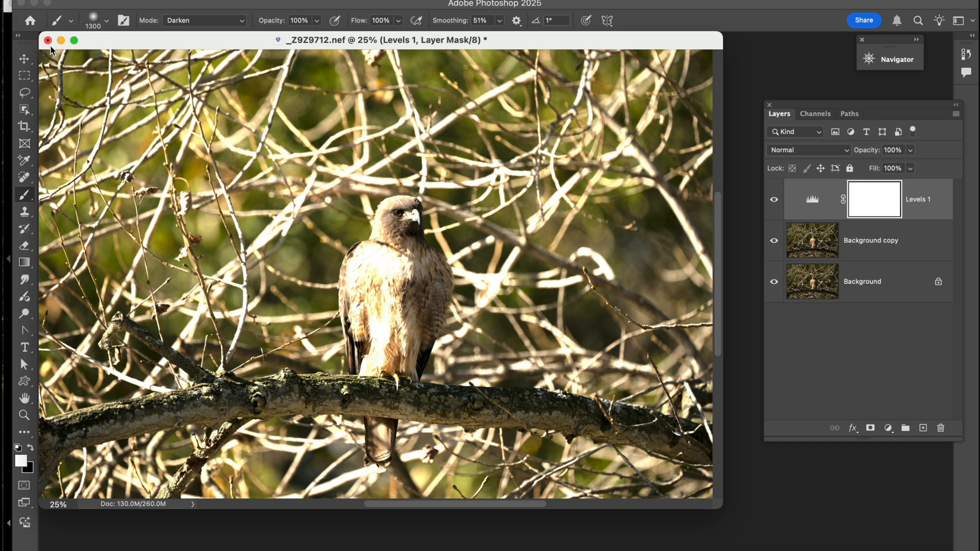
left_click(47, 40)
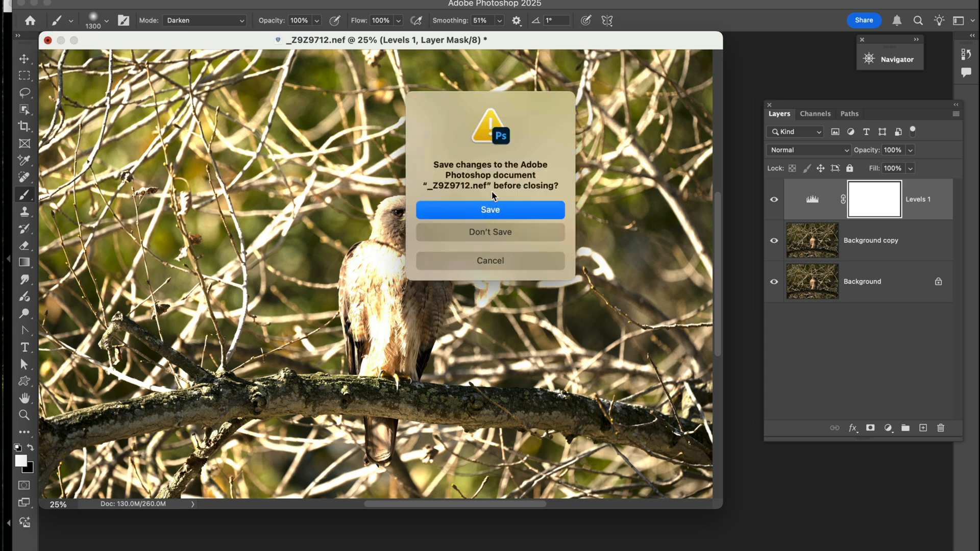
left_click(490, 209)
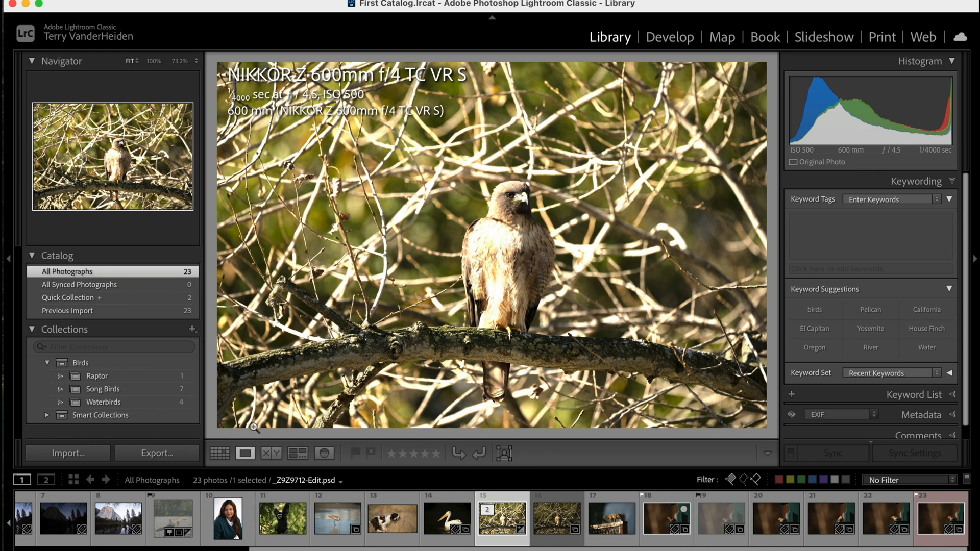
Step: From the grid, start a new smart collection named 'PSD Files'
left_click(219, 454)
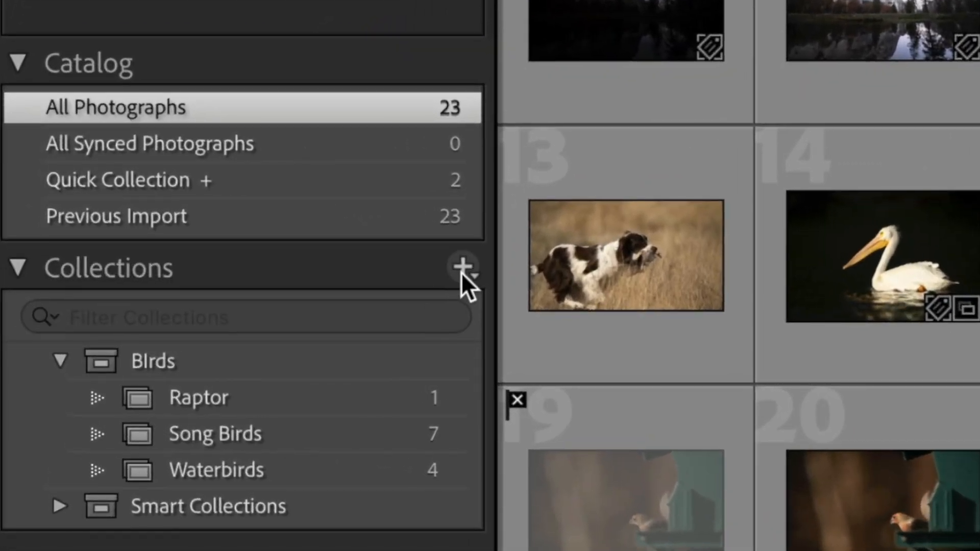
left_click(462, 268)
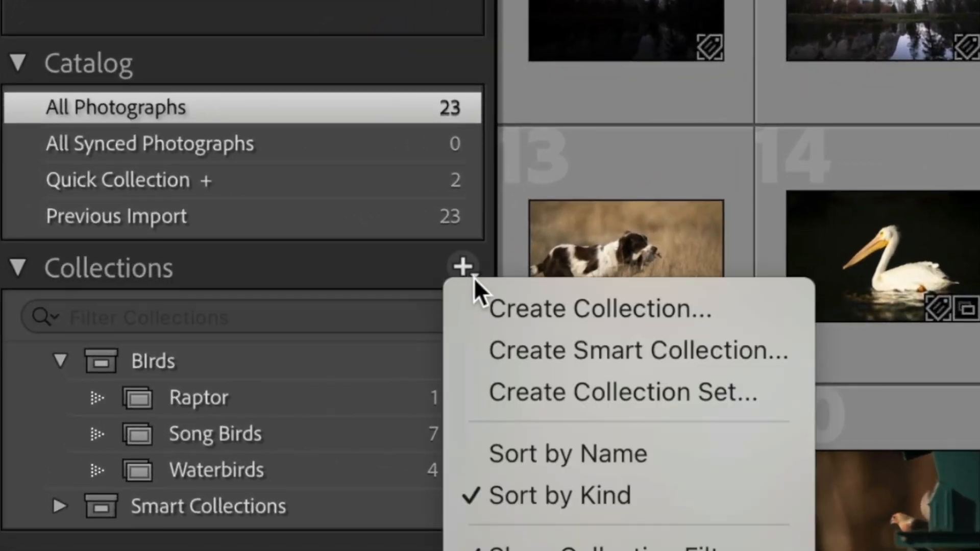
mouse_move(500, 375)
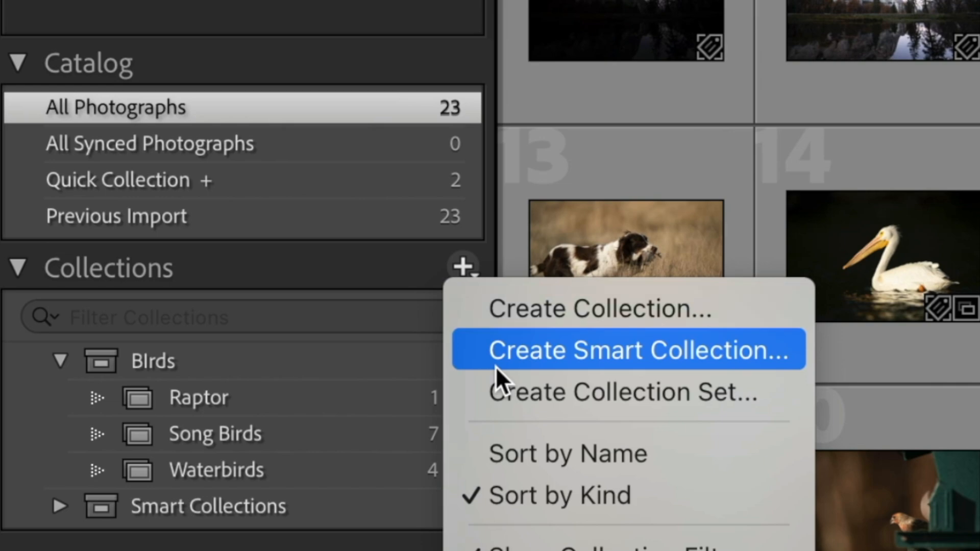
left_click(628, 350)
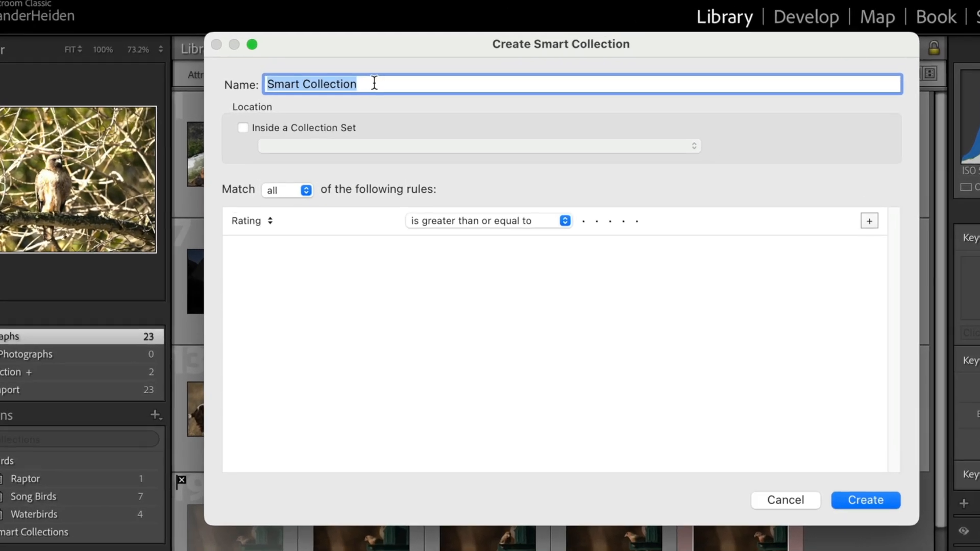
type("PSD Files")
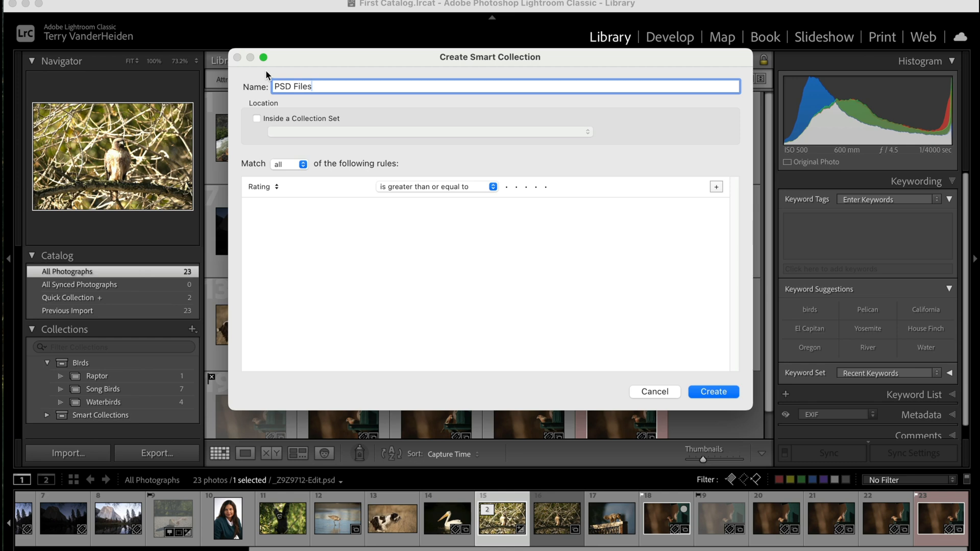
mouse_move(275, 199)
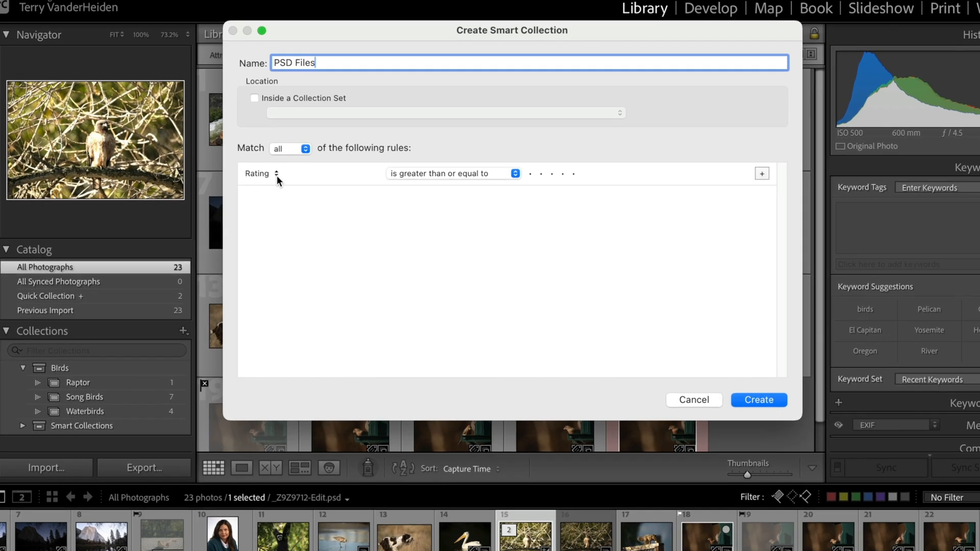
Step: Set the rule to File Type is Photoshop Document (PSD) and create the collection
left_click(261, 174)
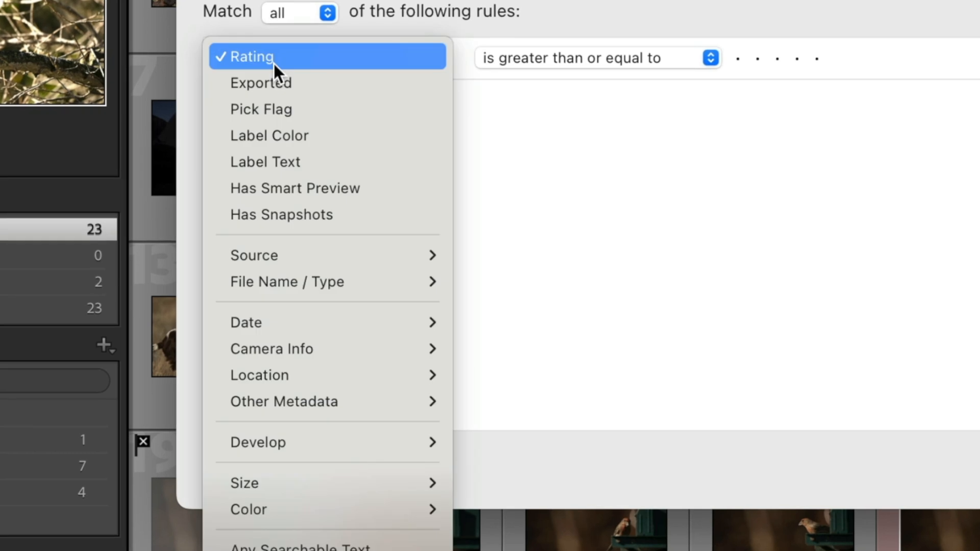
mouse_move(287, 282)
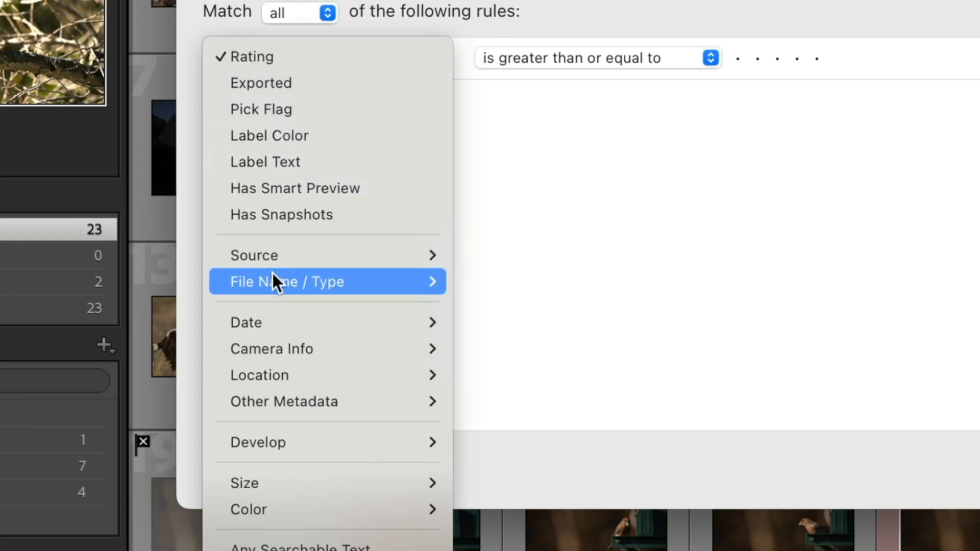
mouse_move(412, 285)
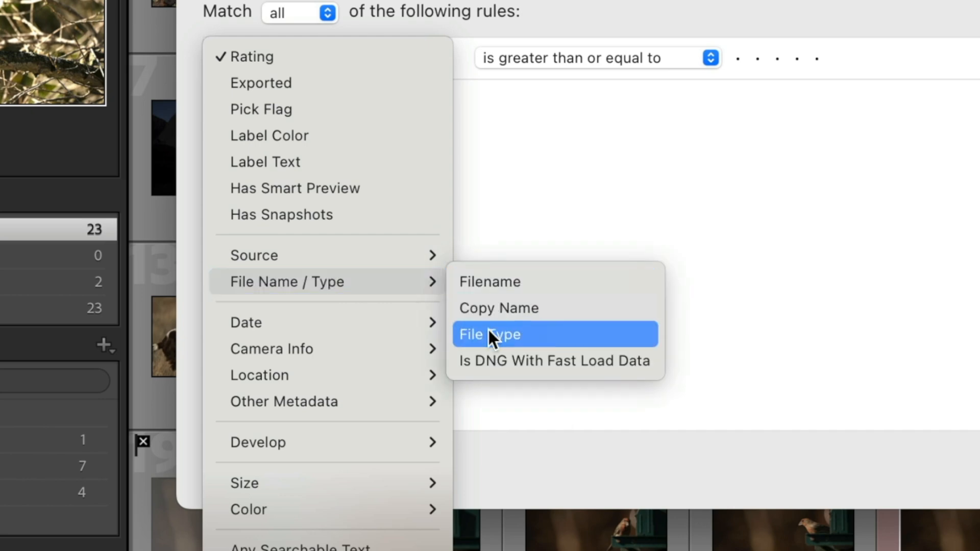
left_click(489, 334)
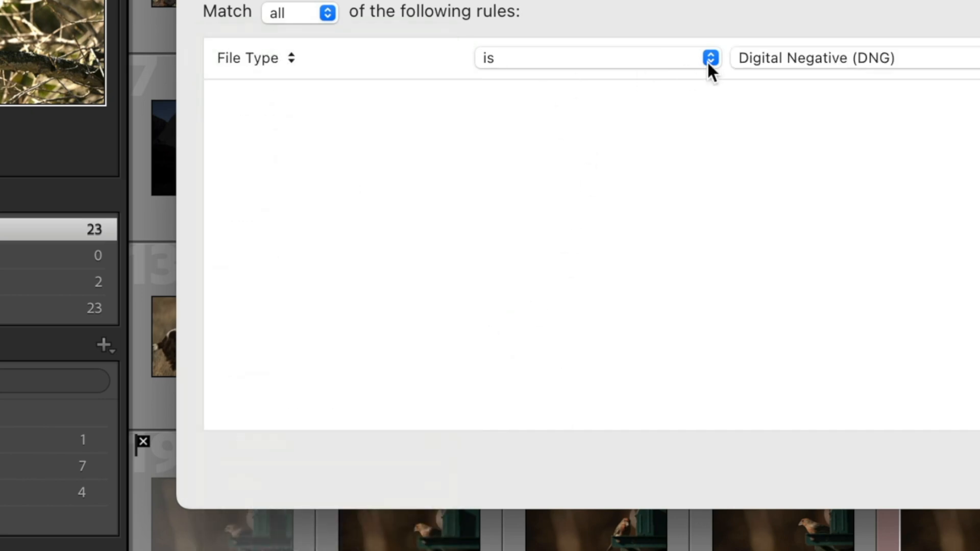
left_click(710, 57)
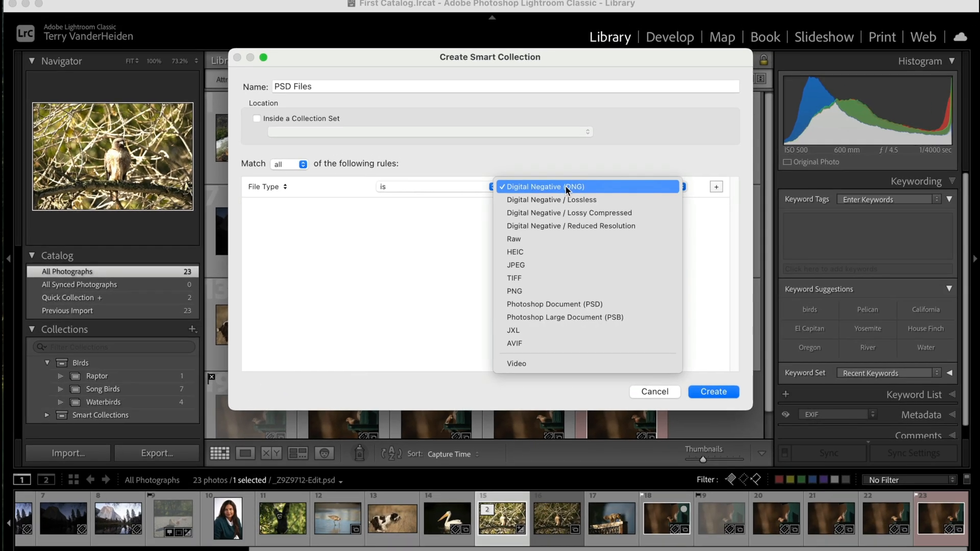
mouse_move(550, 252)
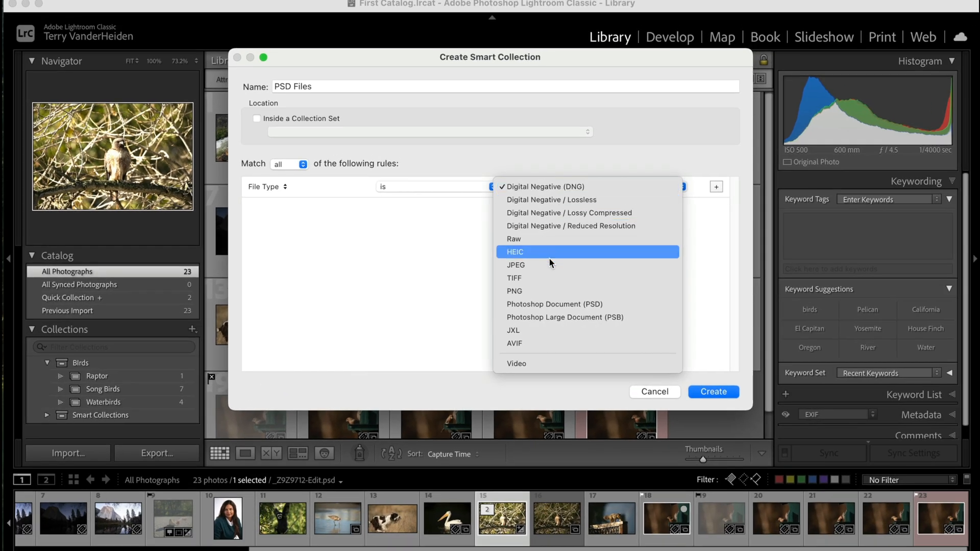
left_click(553, 304)
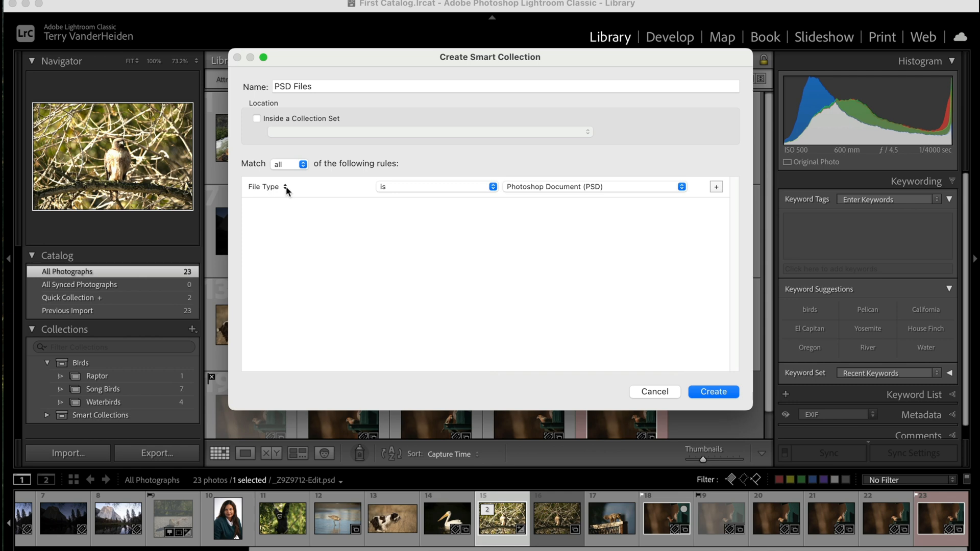
mouse_move(396, 193)
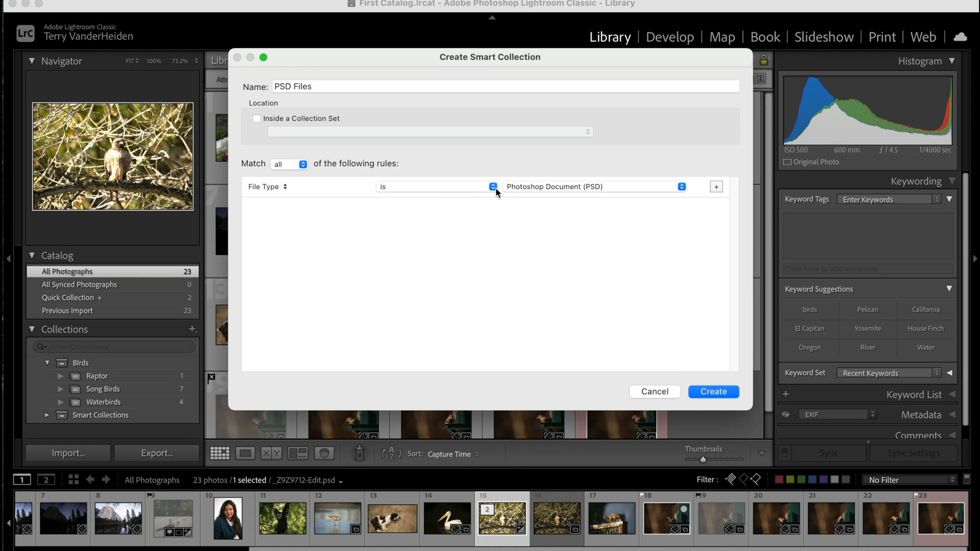
mouse_move(436, 190)
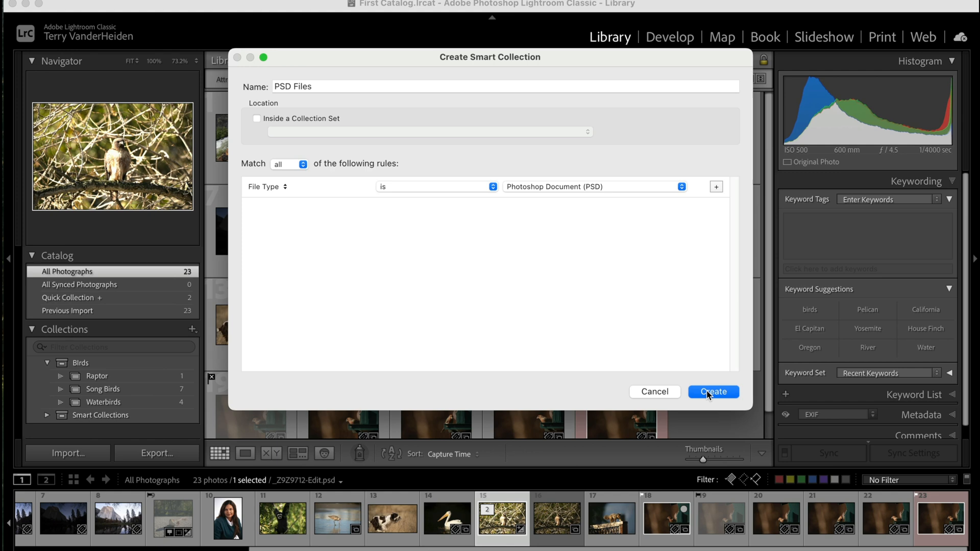
left_click(712, 392)
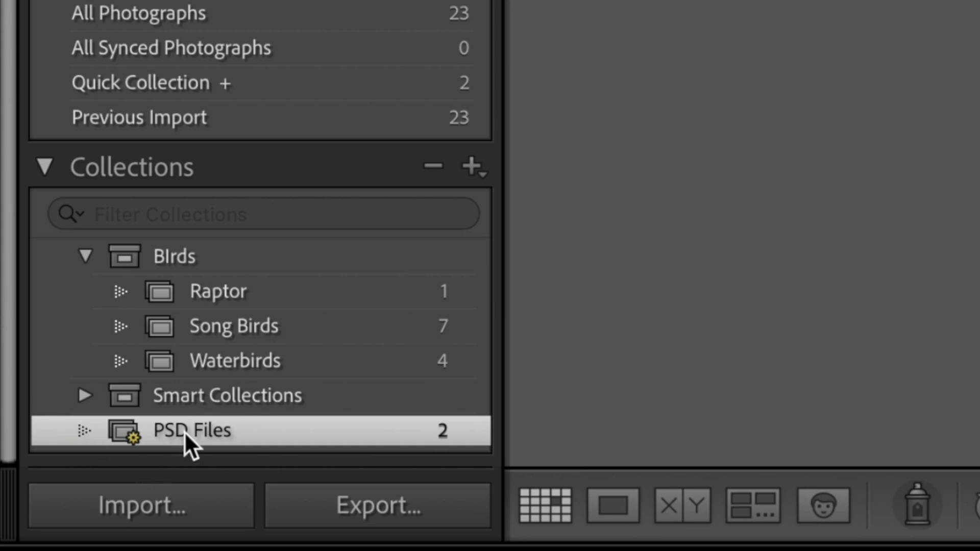
mouse_move(206, 453)
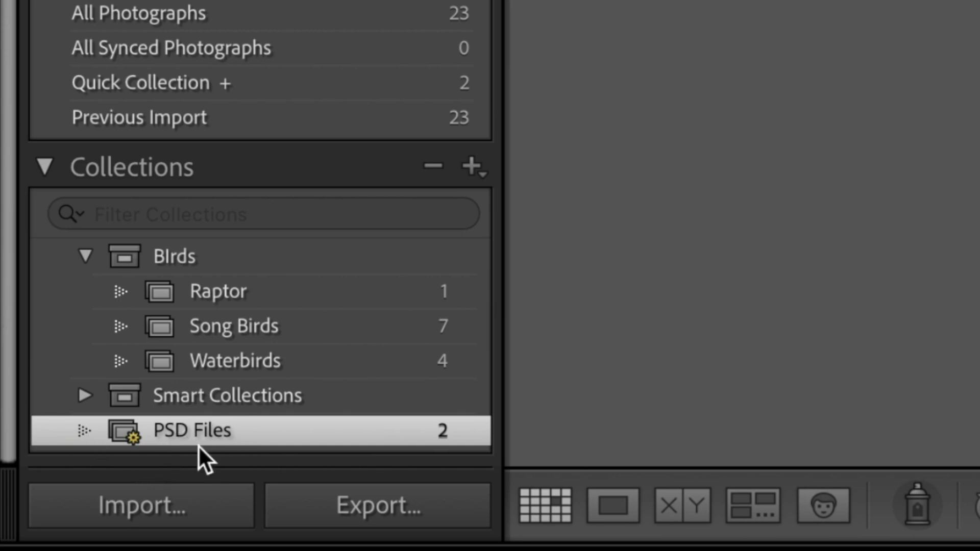
mouse_move(149, 451)
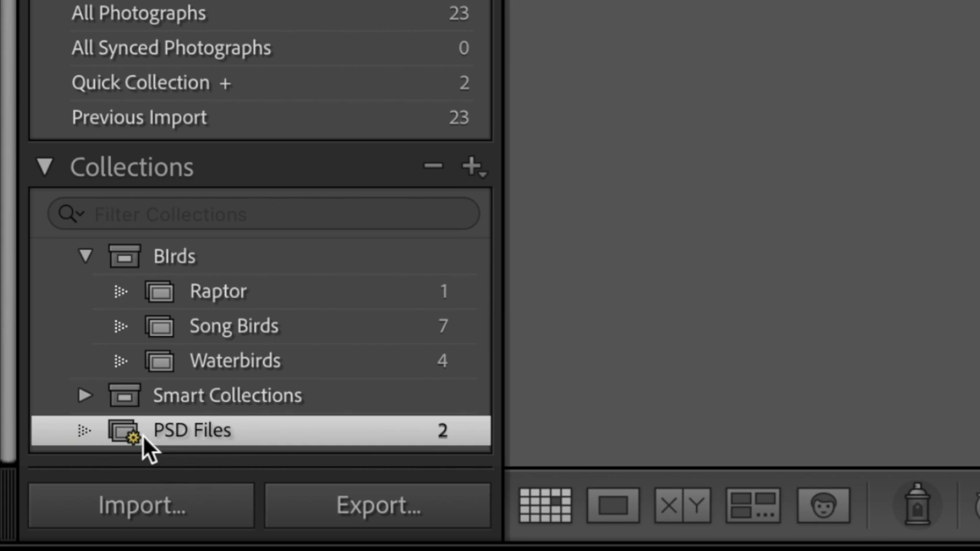
Step: Check the PSD Files collection, switch to All Photographs, and bring up Edit In options for the gibbon photo
left_click(192, 430)
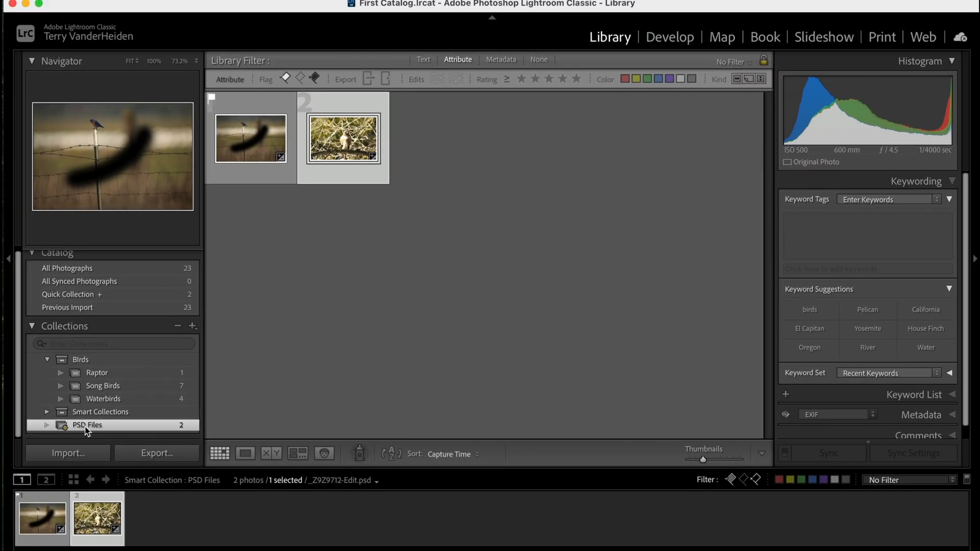
mouse_move(171, 426)
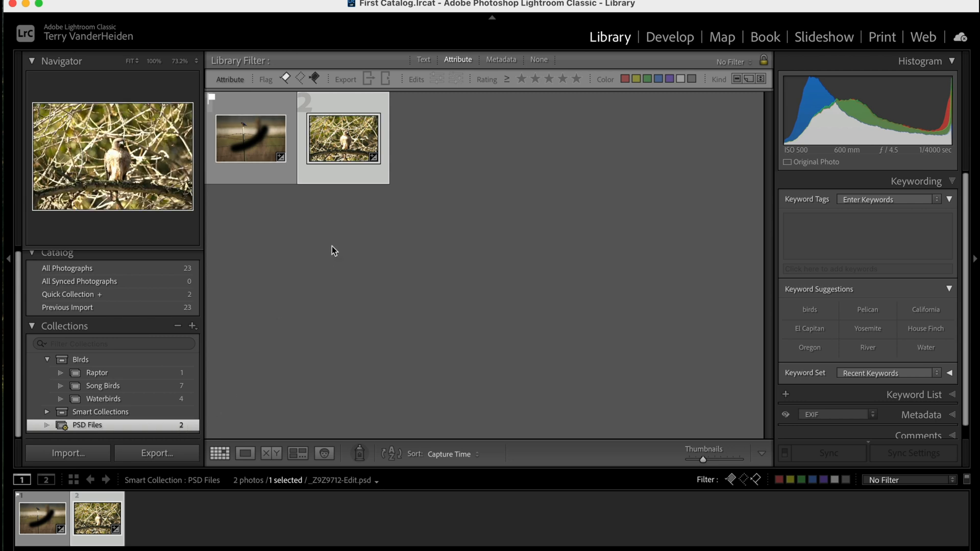
mouse_move(263, 330)
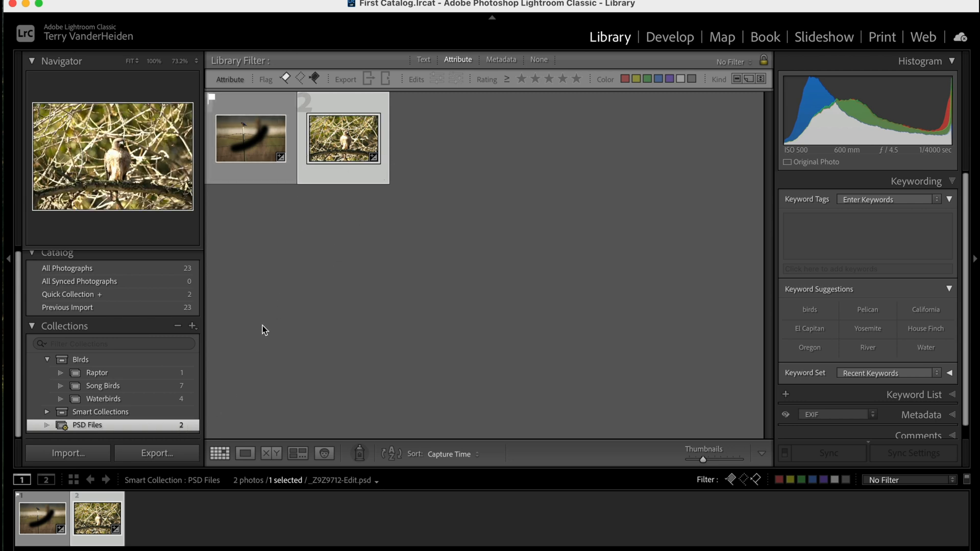
mouse_move(109, 308)
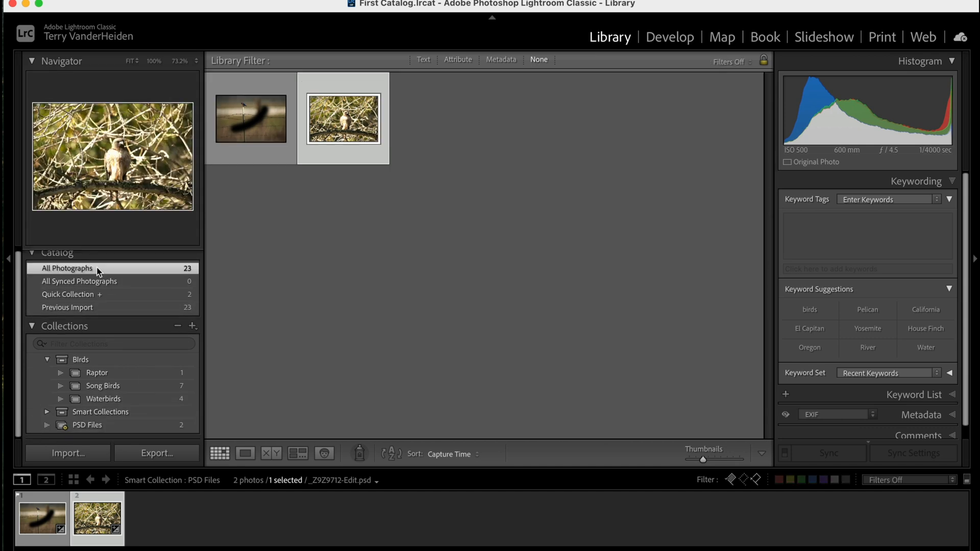
left_click(68, 267)
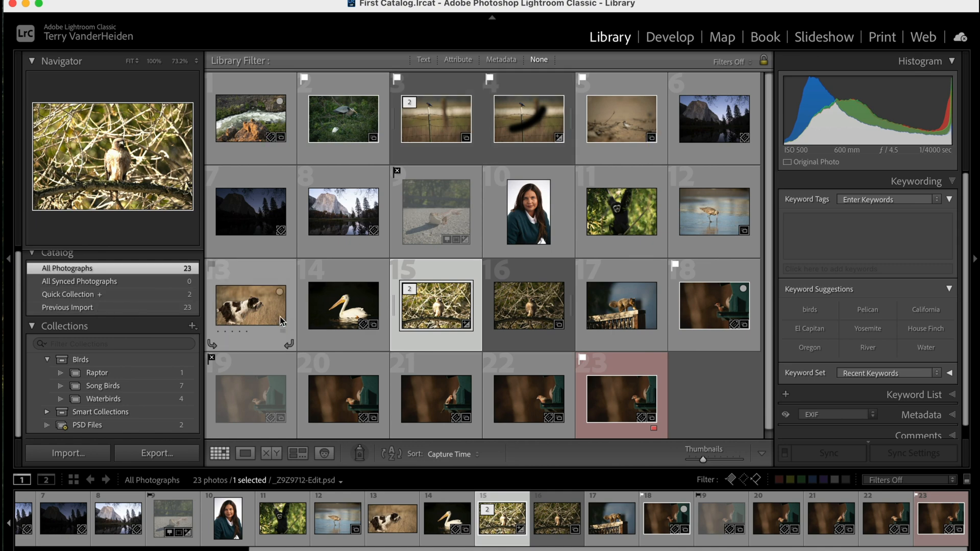
left_click(621, 211)
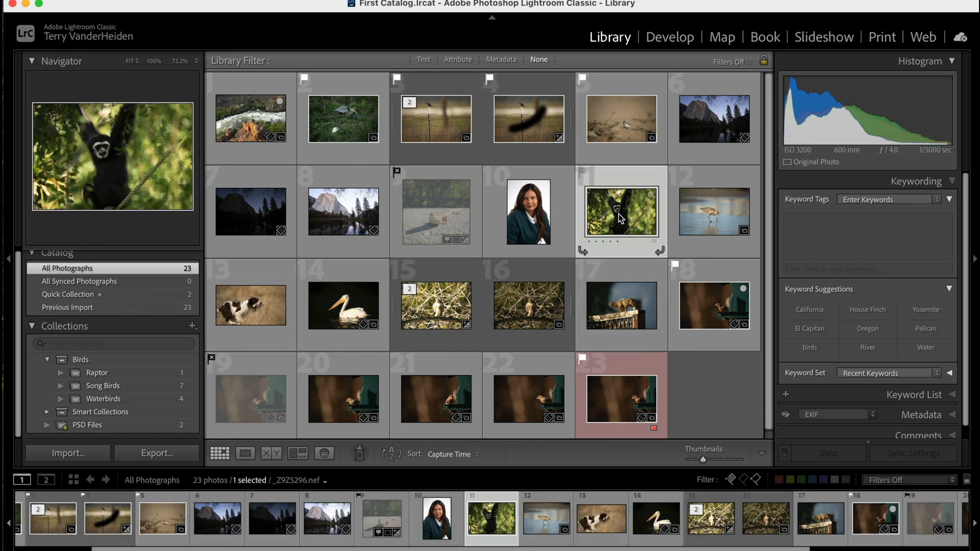
right_click(620, 211)
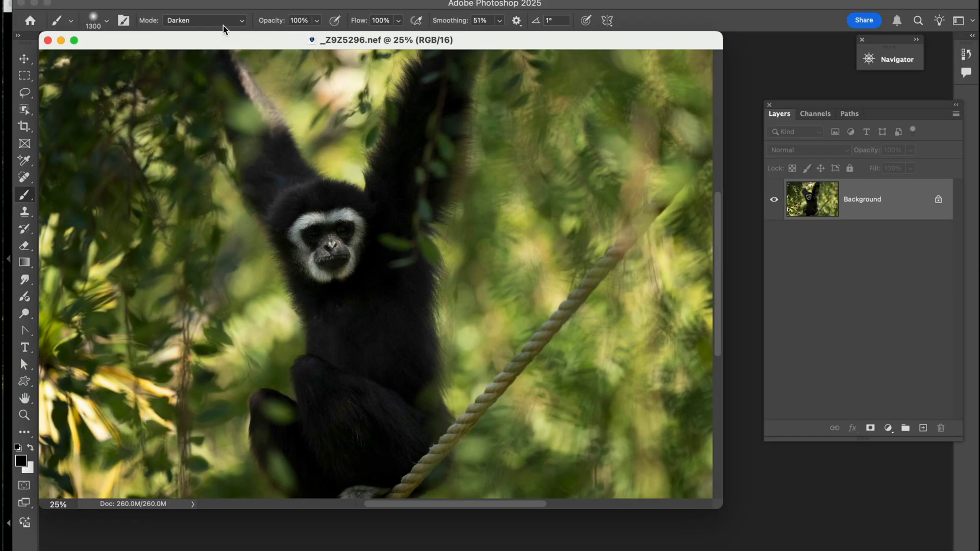
Step: Add a new layer, set the foreground colour to red for painting strokes, then close and save the gibbon image
left_click(213, 4)
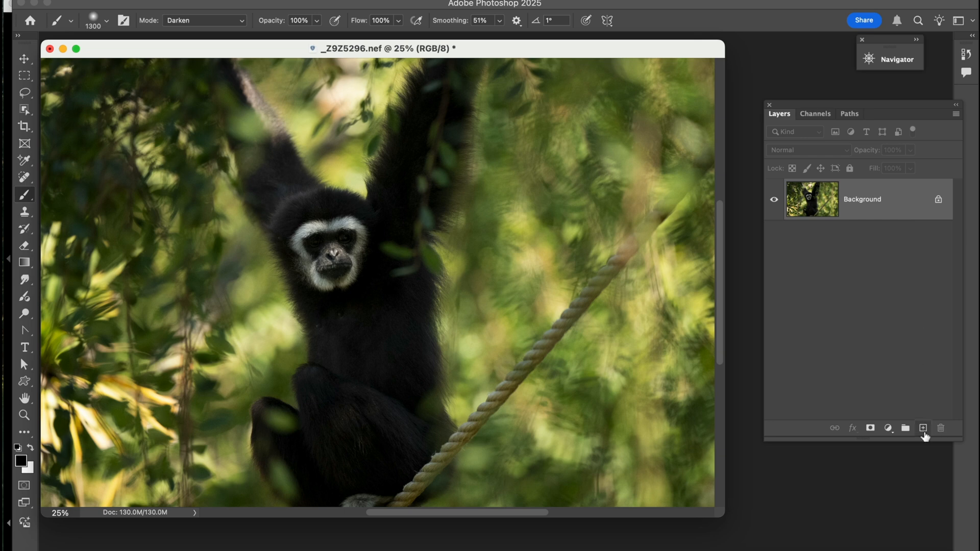
left_click(922, 427)
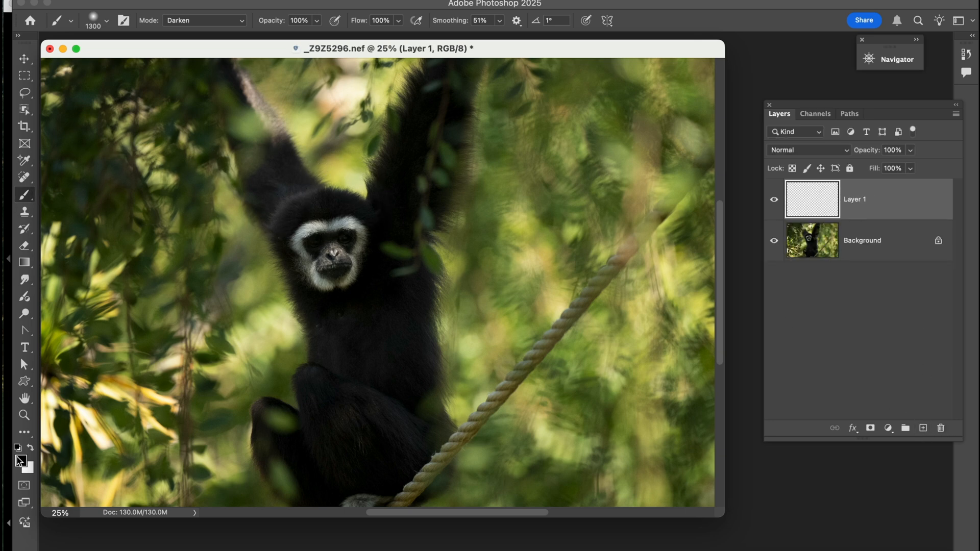
left_click(20, 461)
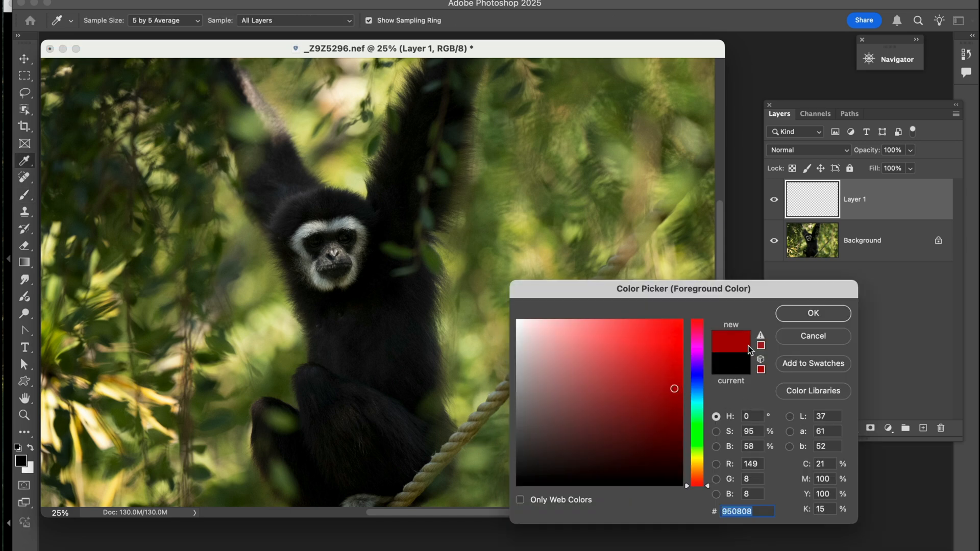
left_click(812, 313)
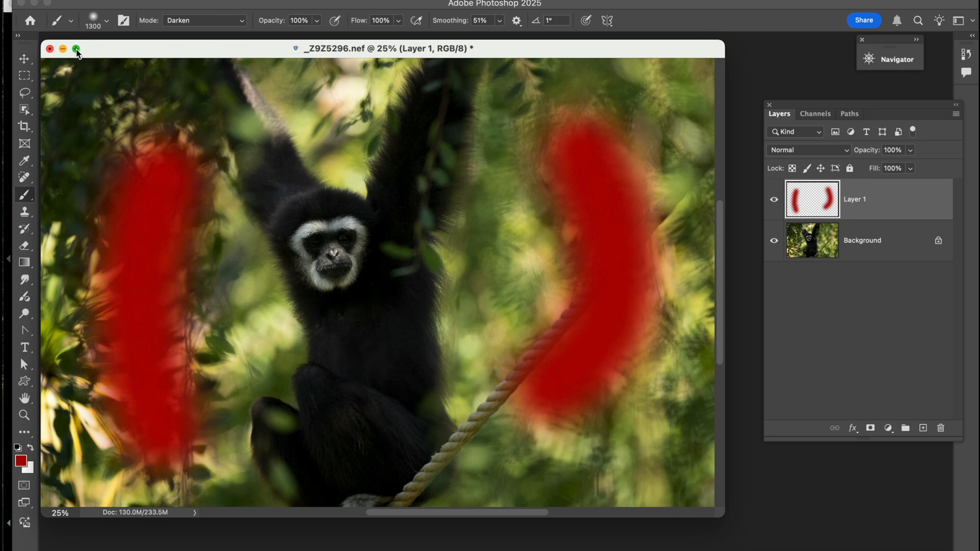
left_click(49, 49)
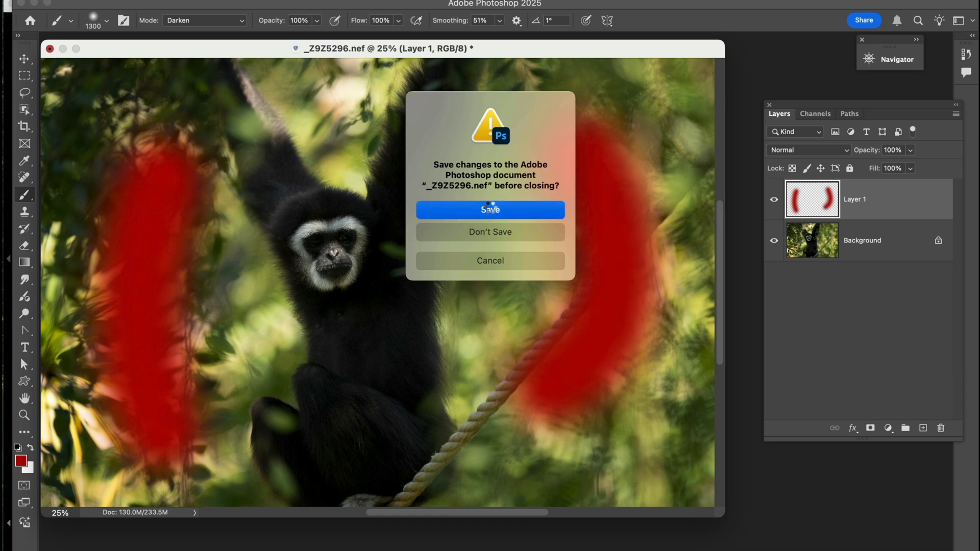
left_click(490, 210)
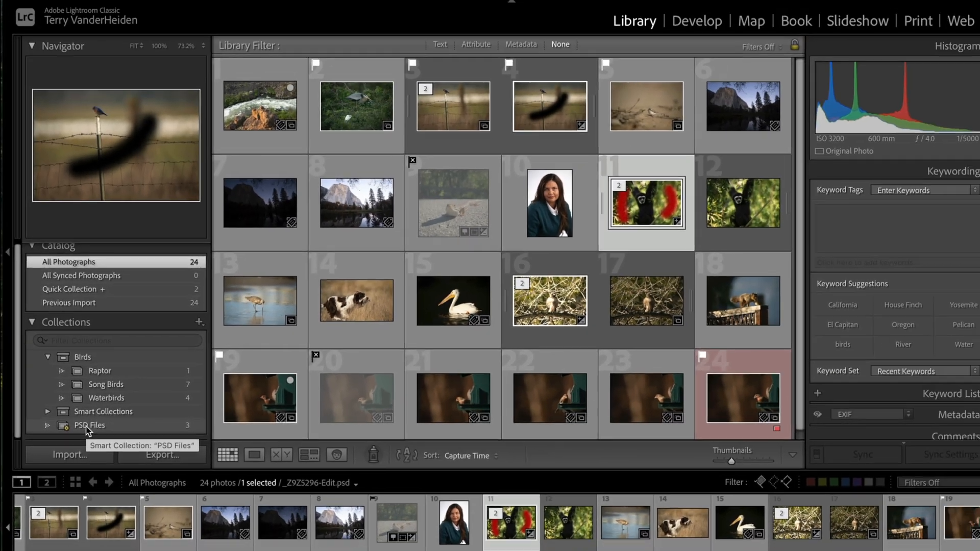
Step: View the PSD Files smart collection with its three edits and bring up the new-collection options
left_click(90, 425)
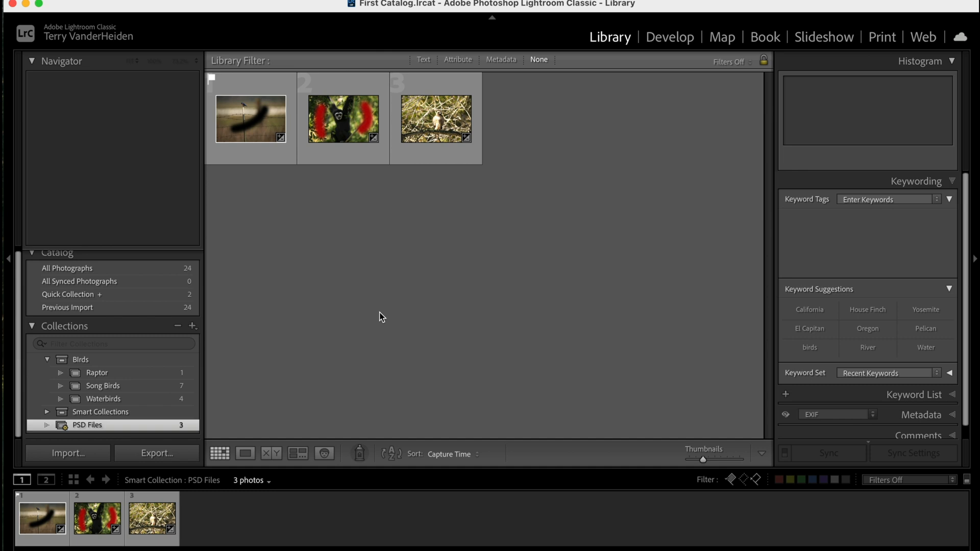
mouse_move(314, 312)
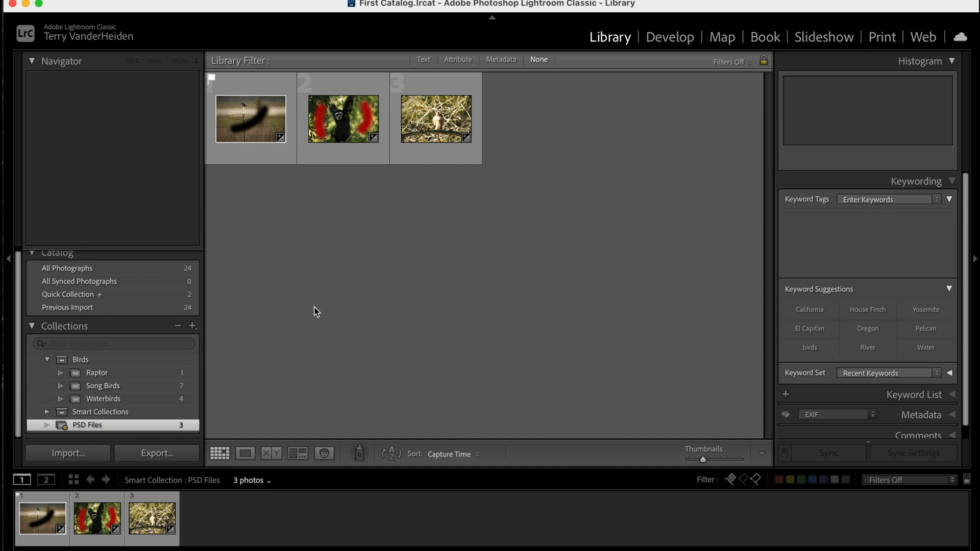
mouse_move(325, 319)
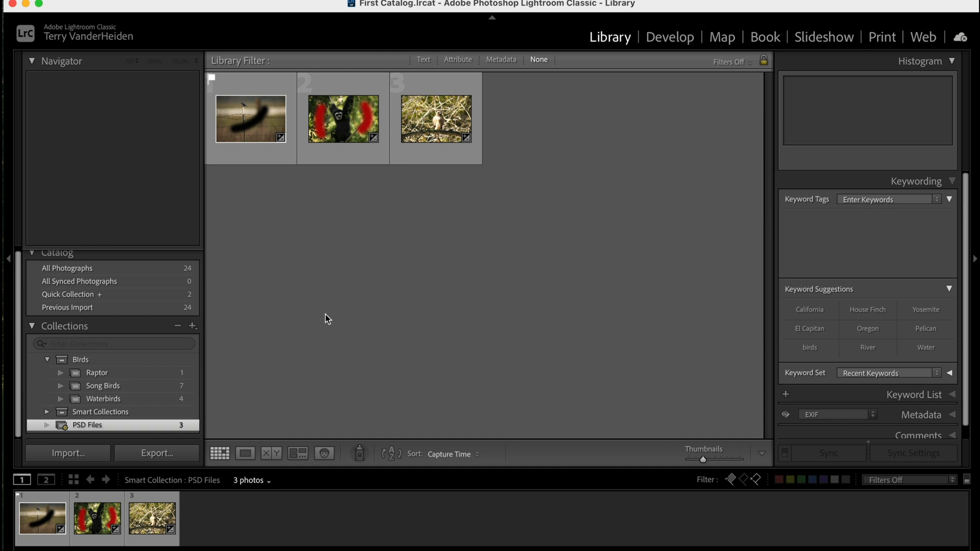
mouse_move(236, 331)
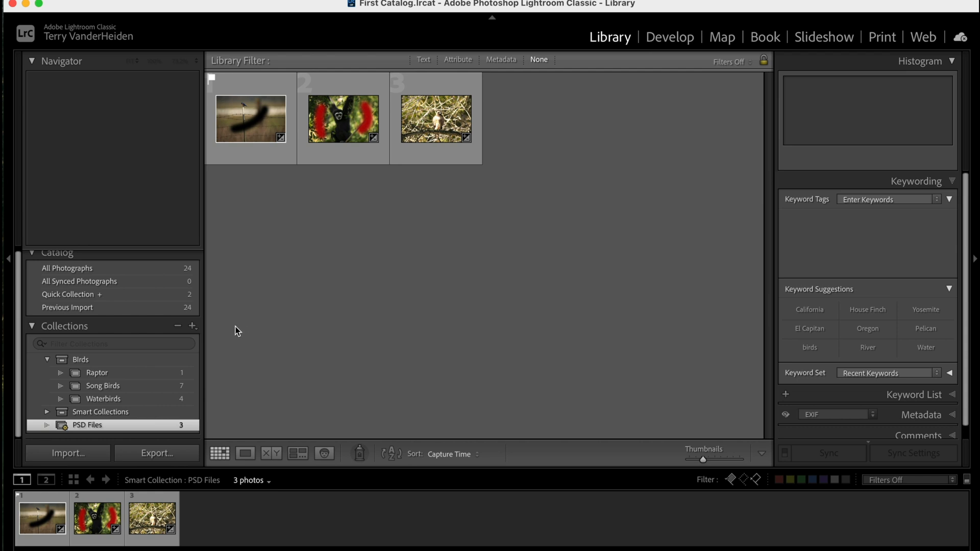
left_click(193, 326)
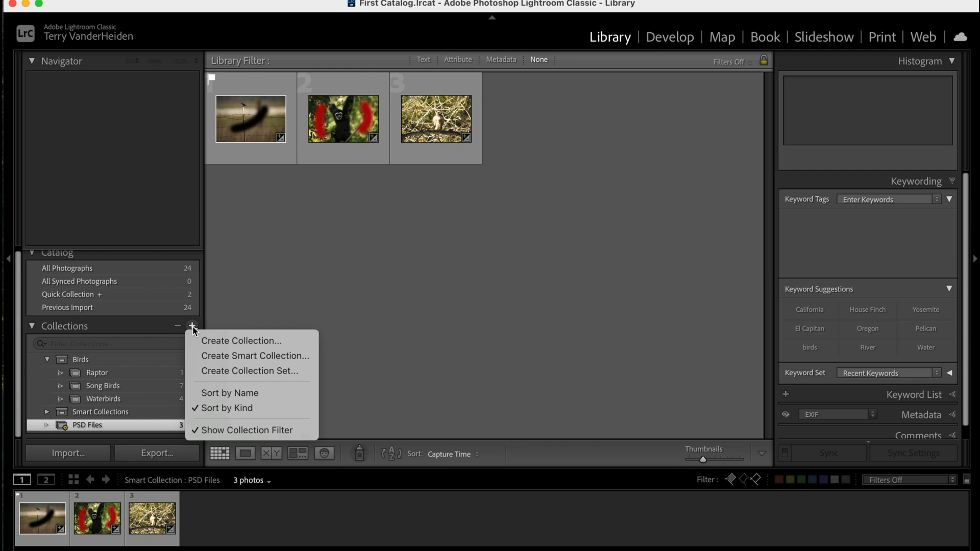
Step: Create a 'Red Tag' smart collection with the rule Label Color is red
left_click(254, 355)
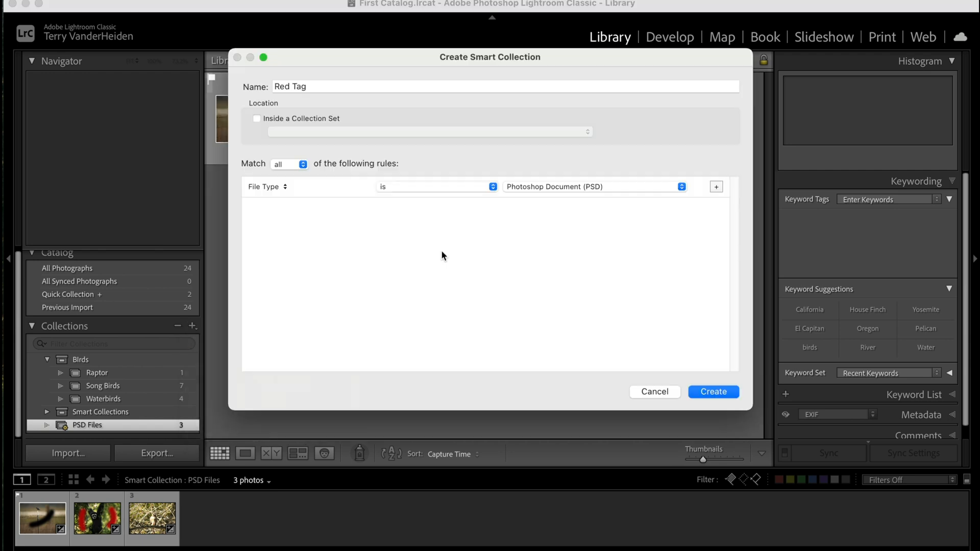
mouse_move(296, 85)
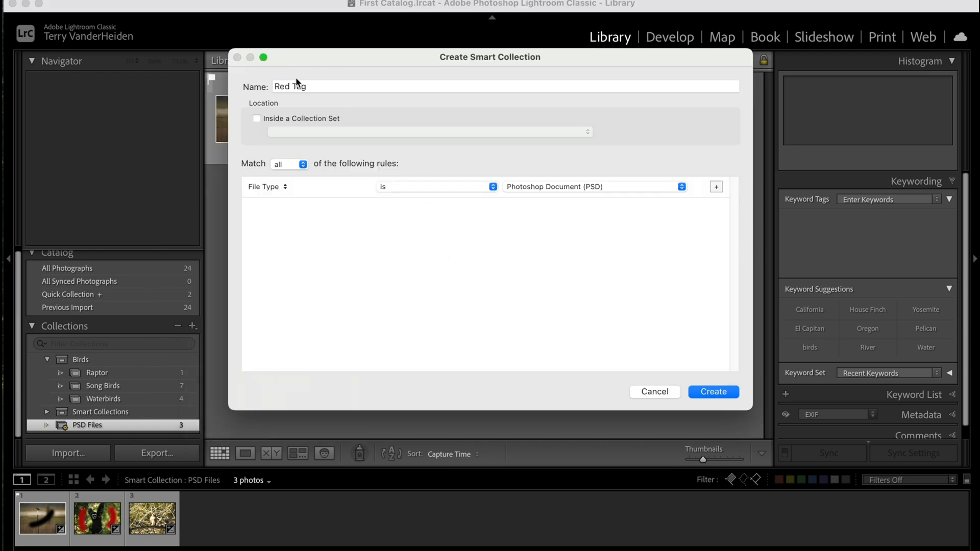
left_click(265, 186)
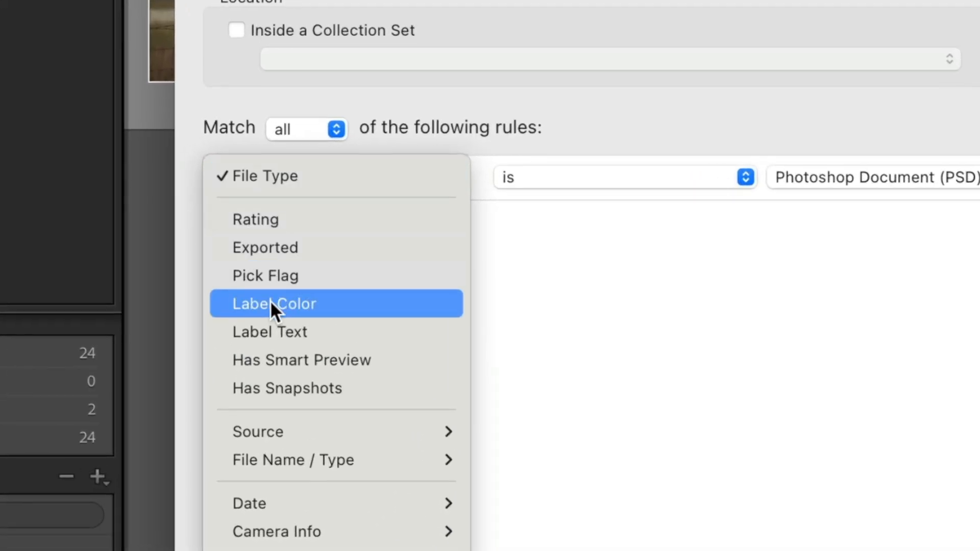
left_click(273, 305)
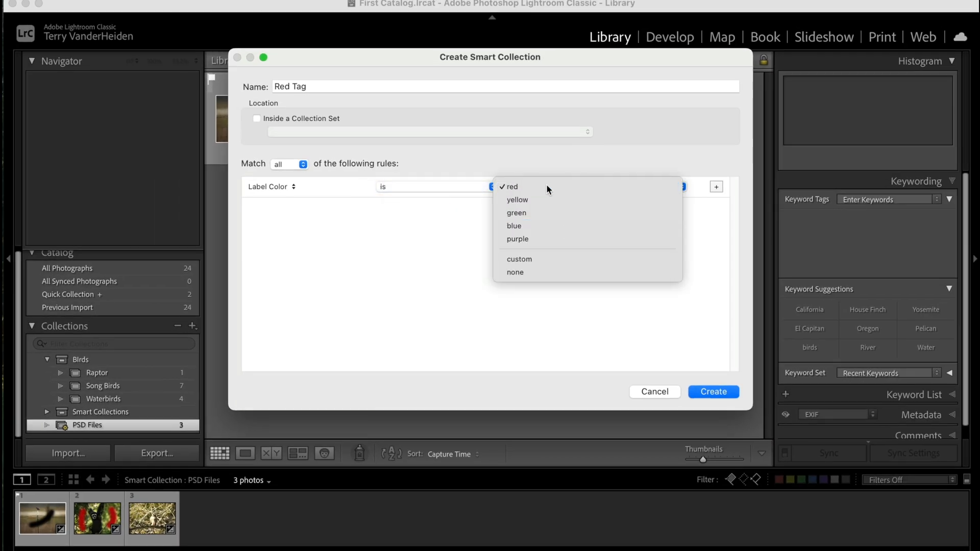
left_click(512, 186)
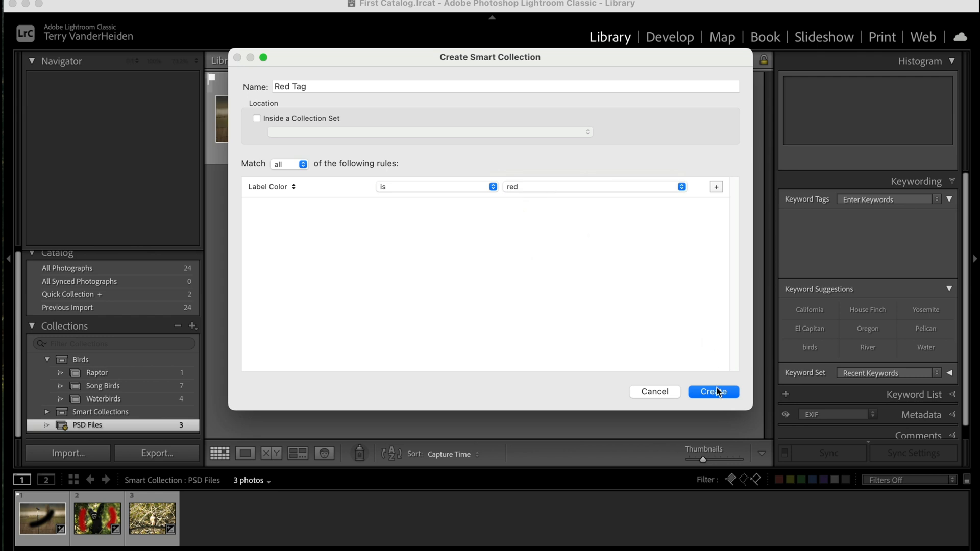
left_click(713, 392)
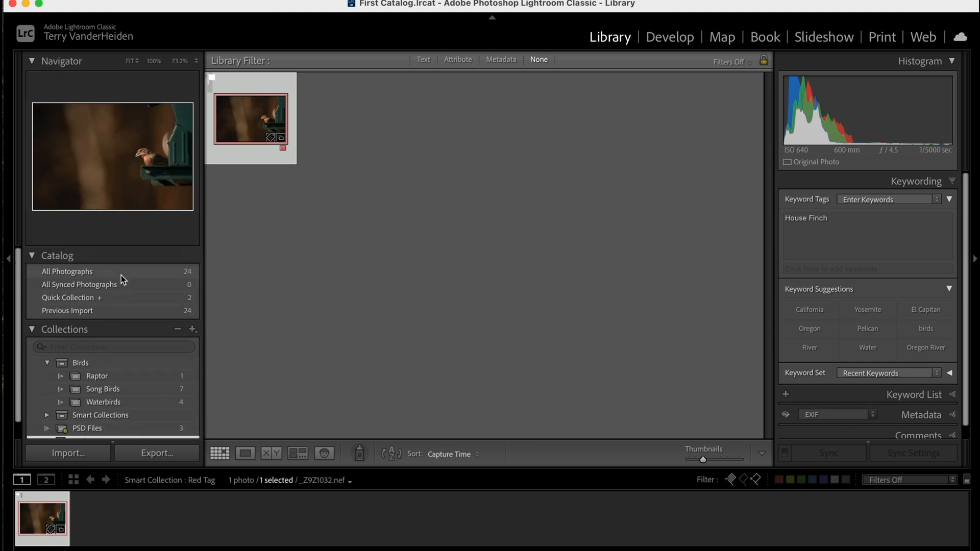
Step: Give the running dog photo a red label and confirm Red Tag now holds two photos
left_click(67, 271)
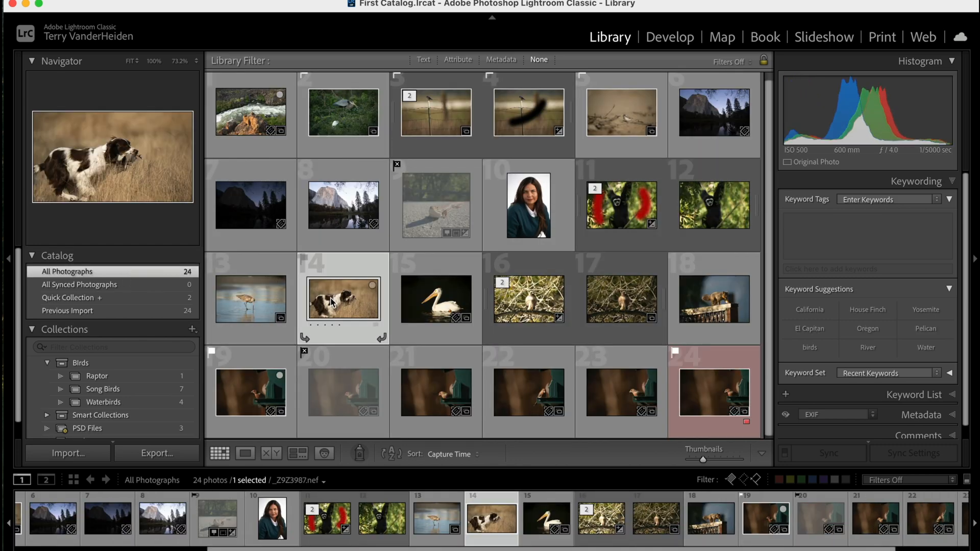
right_click(343, 299)
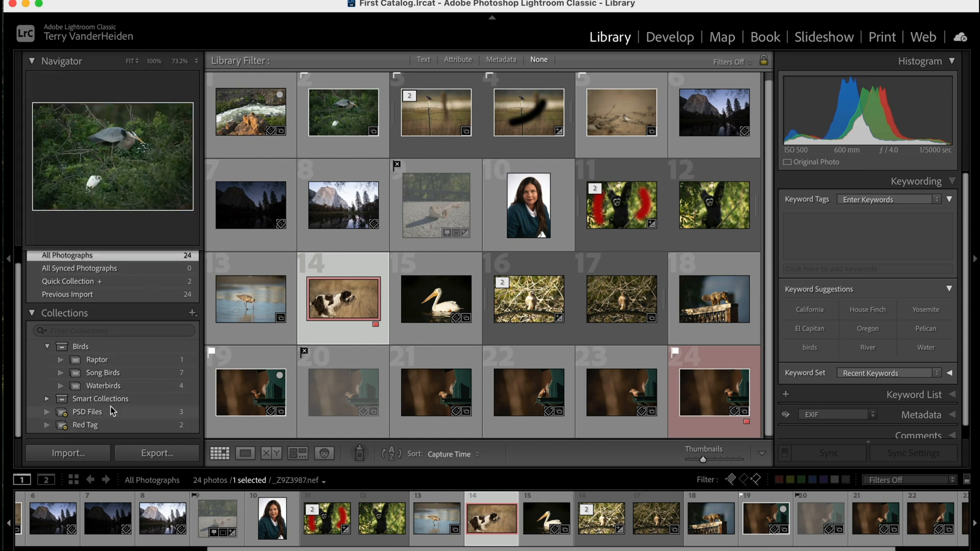
left_click(85, 424)
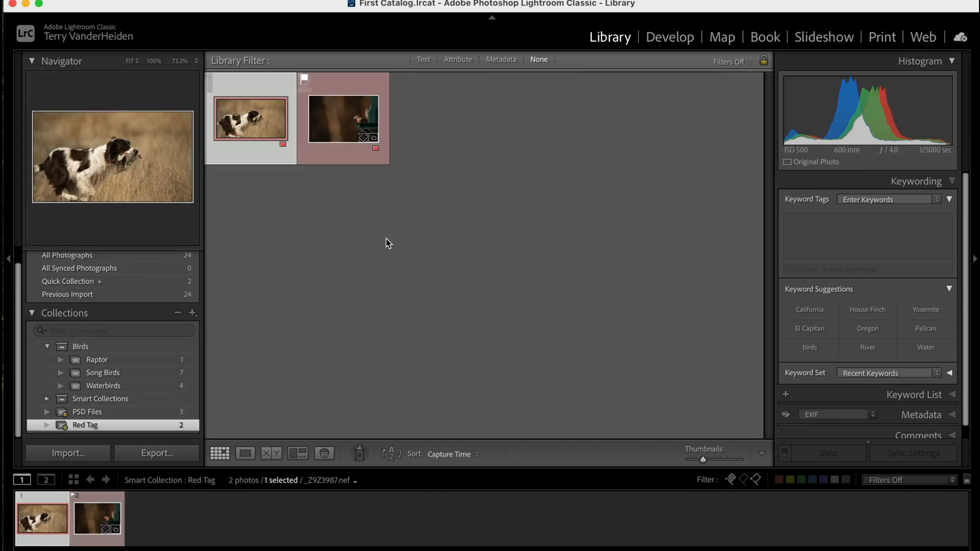